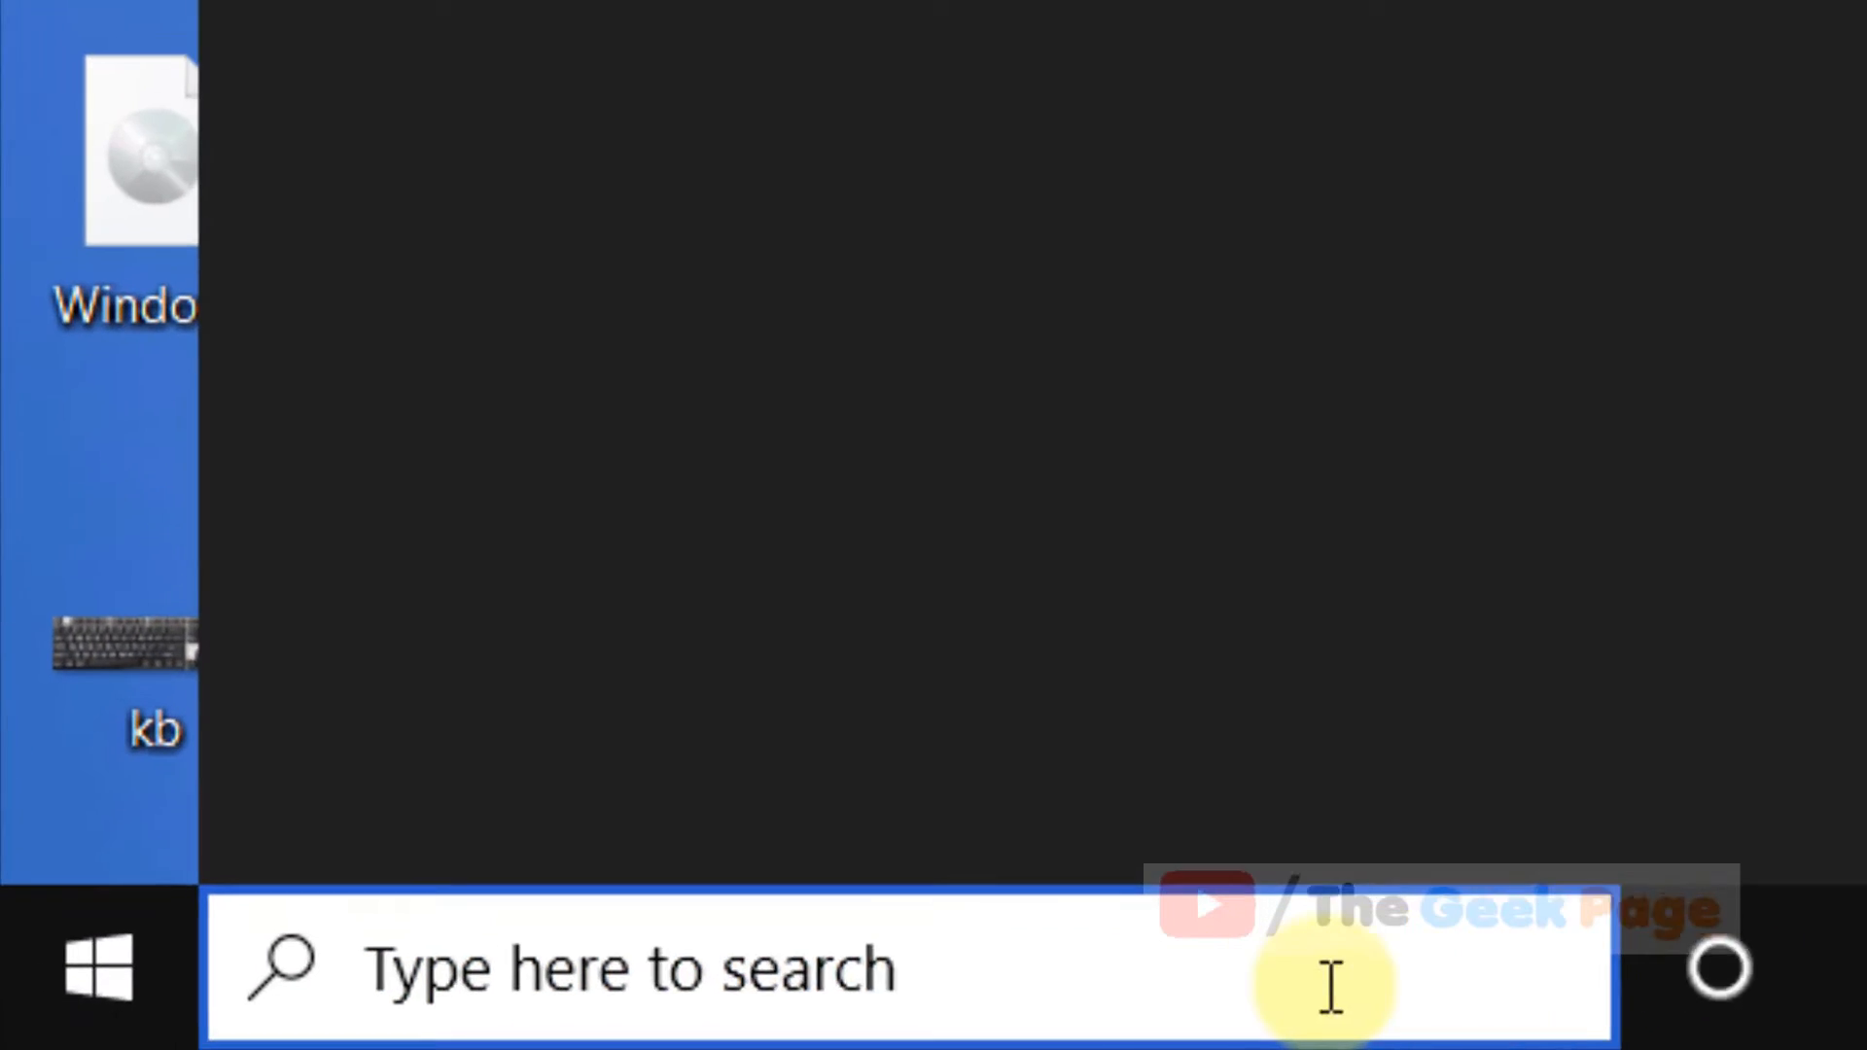
# Search for cmd to open an administrator Command Prompt beside the Notepad command list
pyautogui.write('cmd')
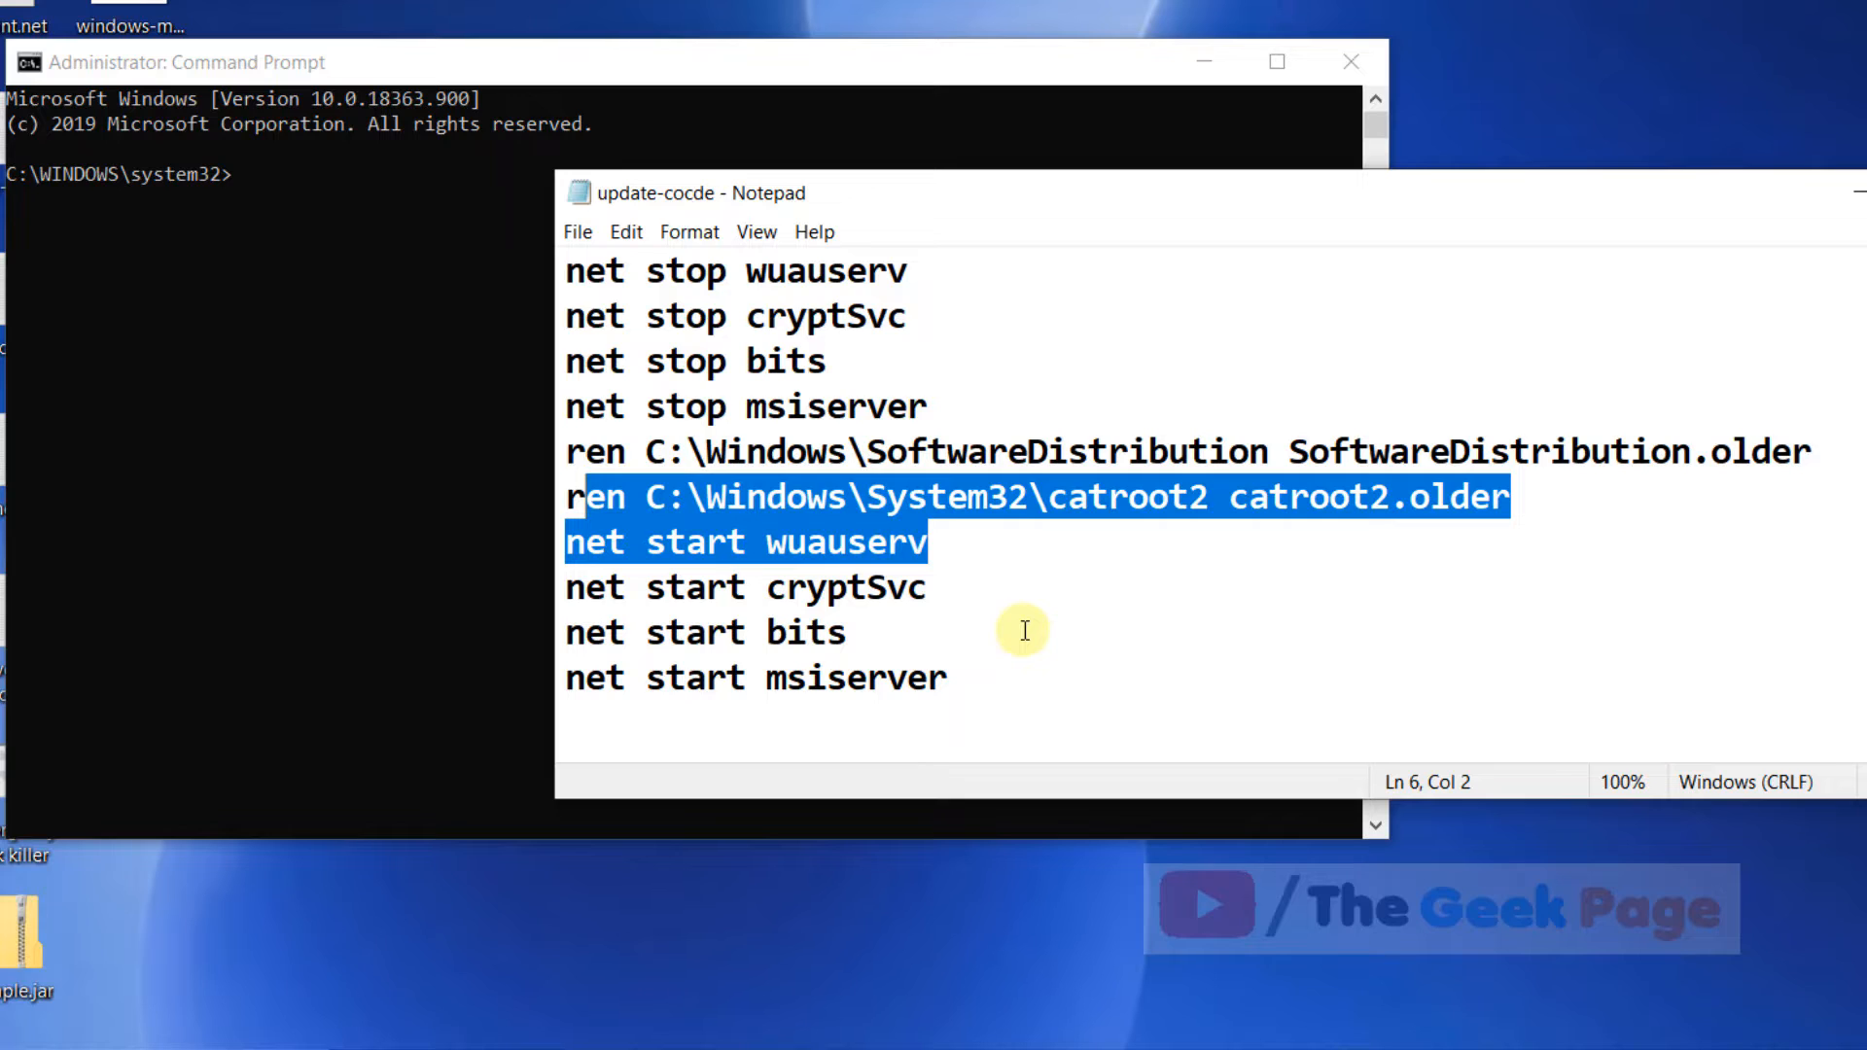
pyautogui.moveTo(834, 351)
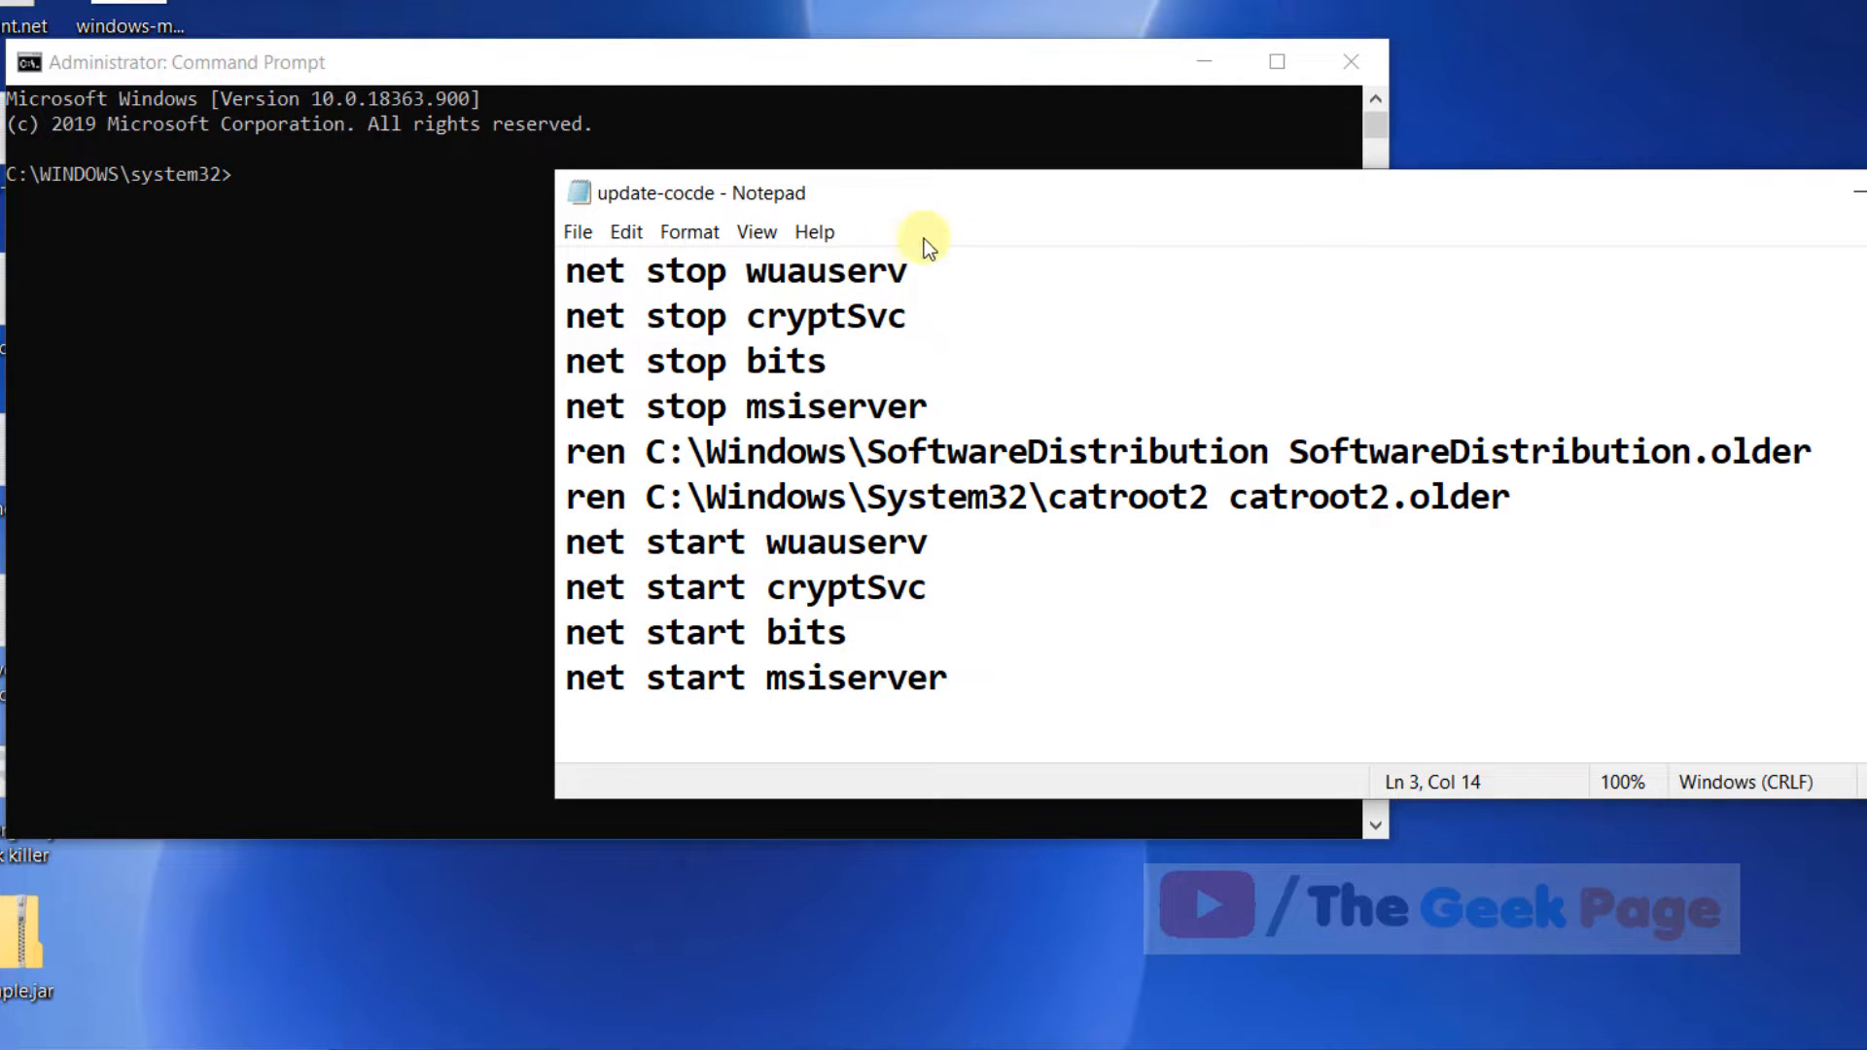
# Paste and run the net stop, ren and net start update commands
pyautogui.rightClick(584, 272)
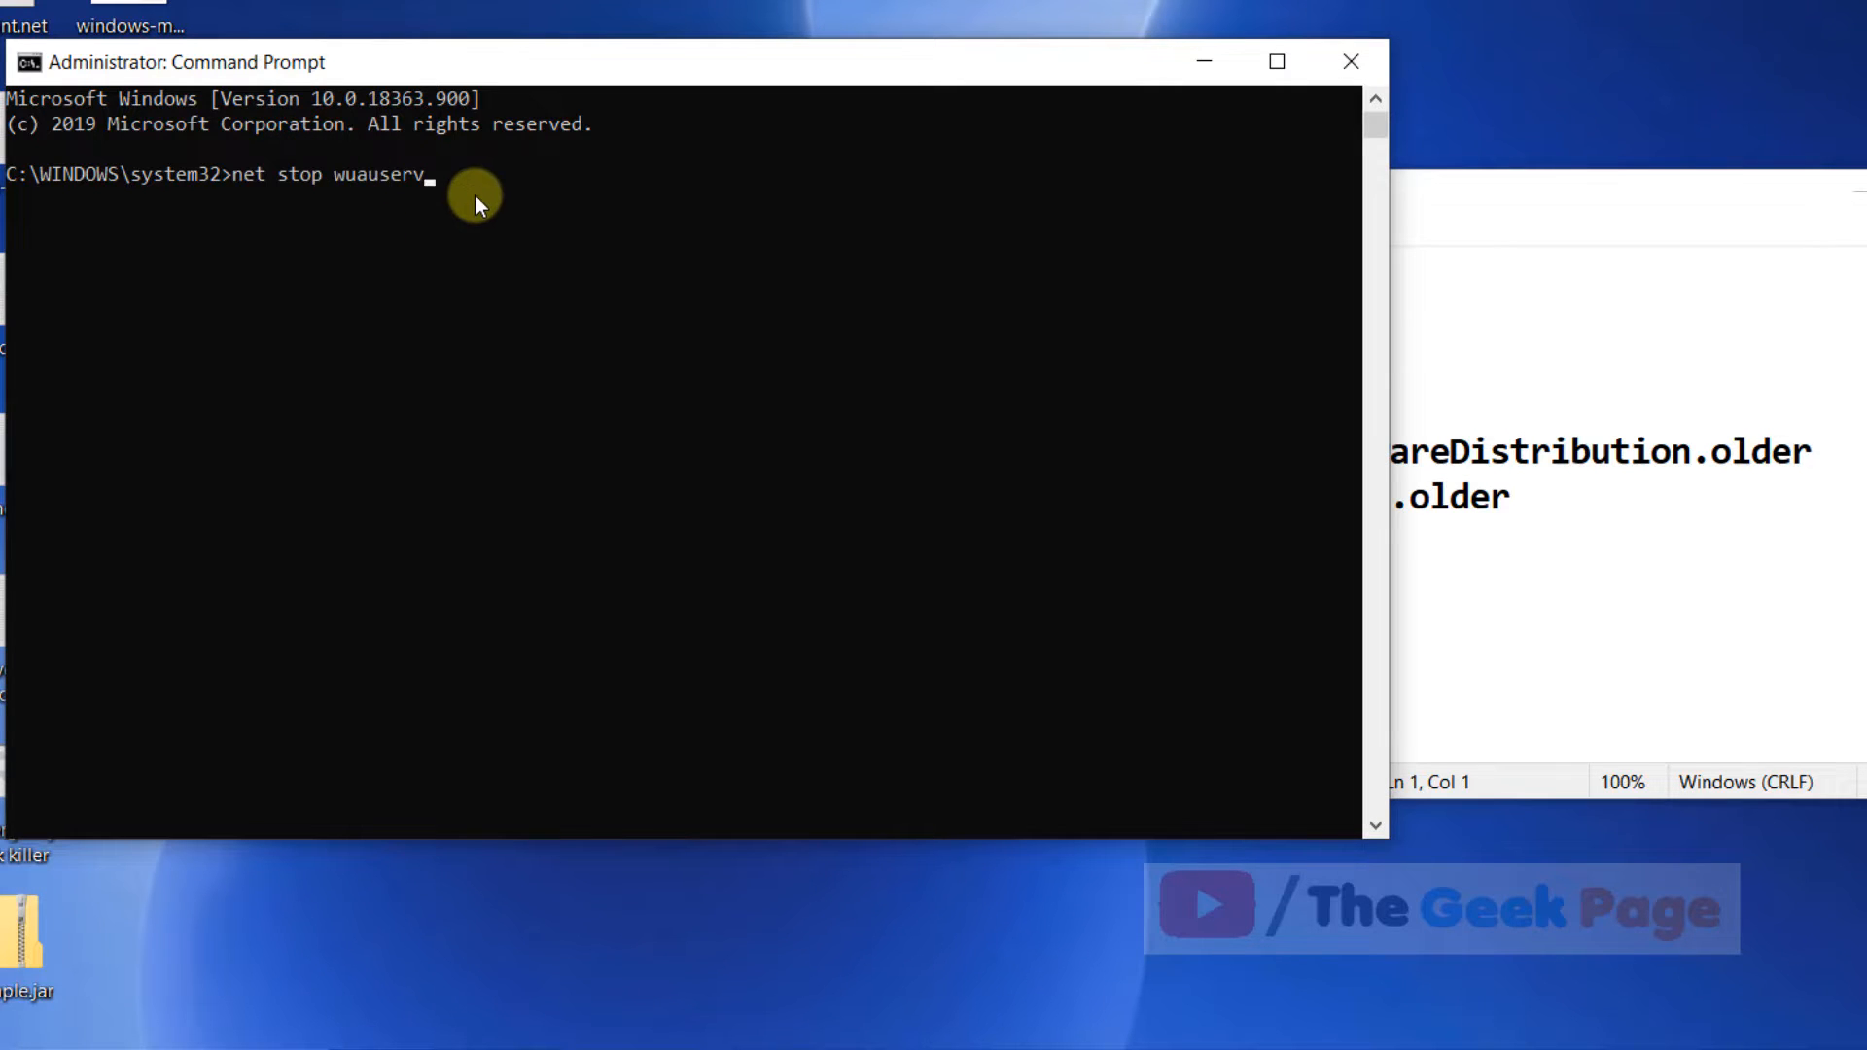
pyautogui.press('Enter')
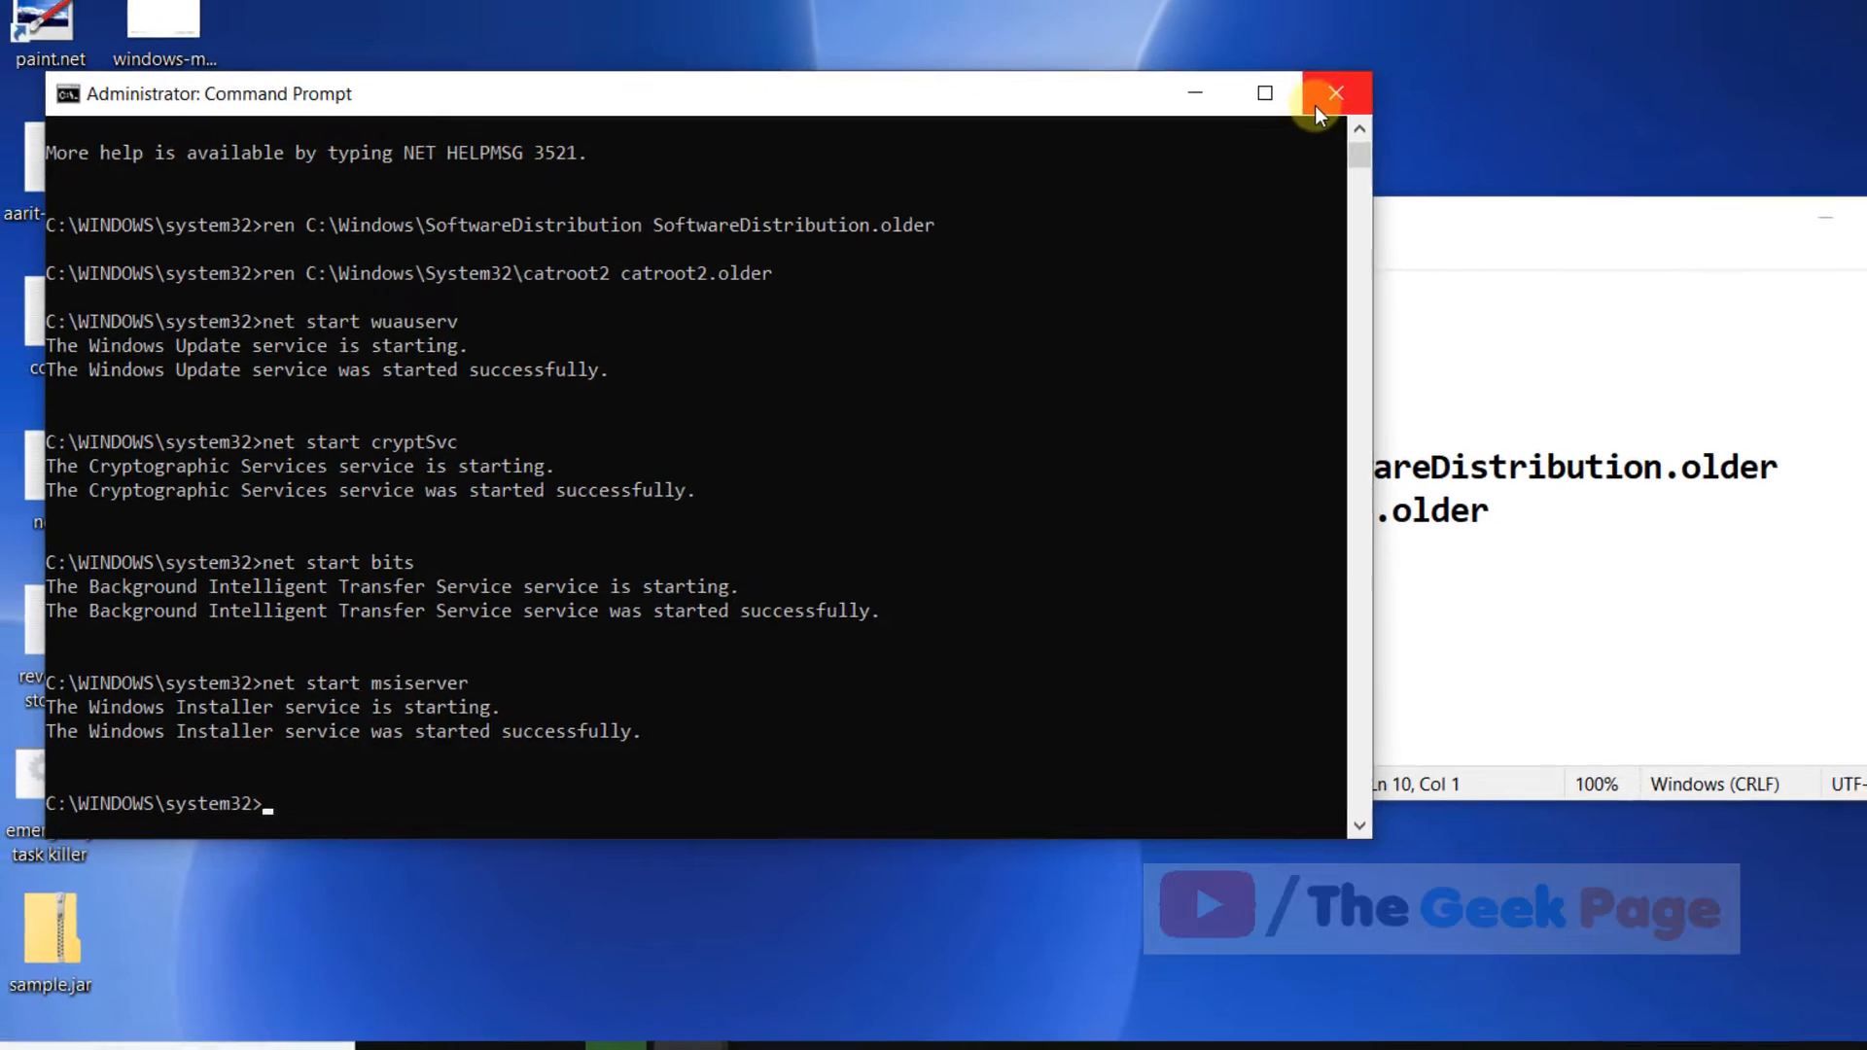
# Close Command Prompt and go to Settings' Update & Security section
pyautogui.click(1333, 94)
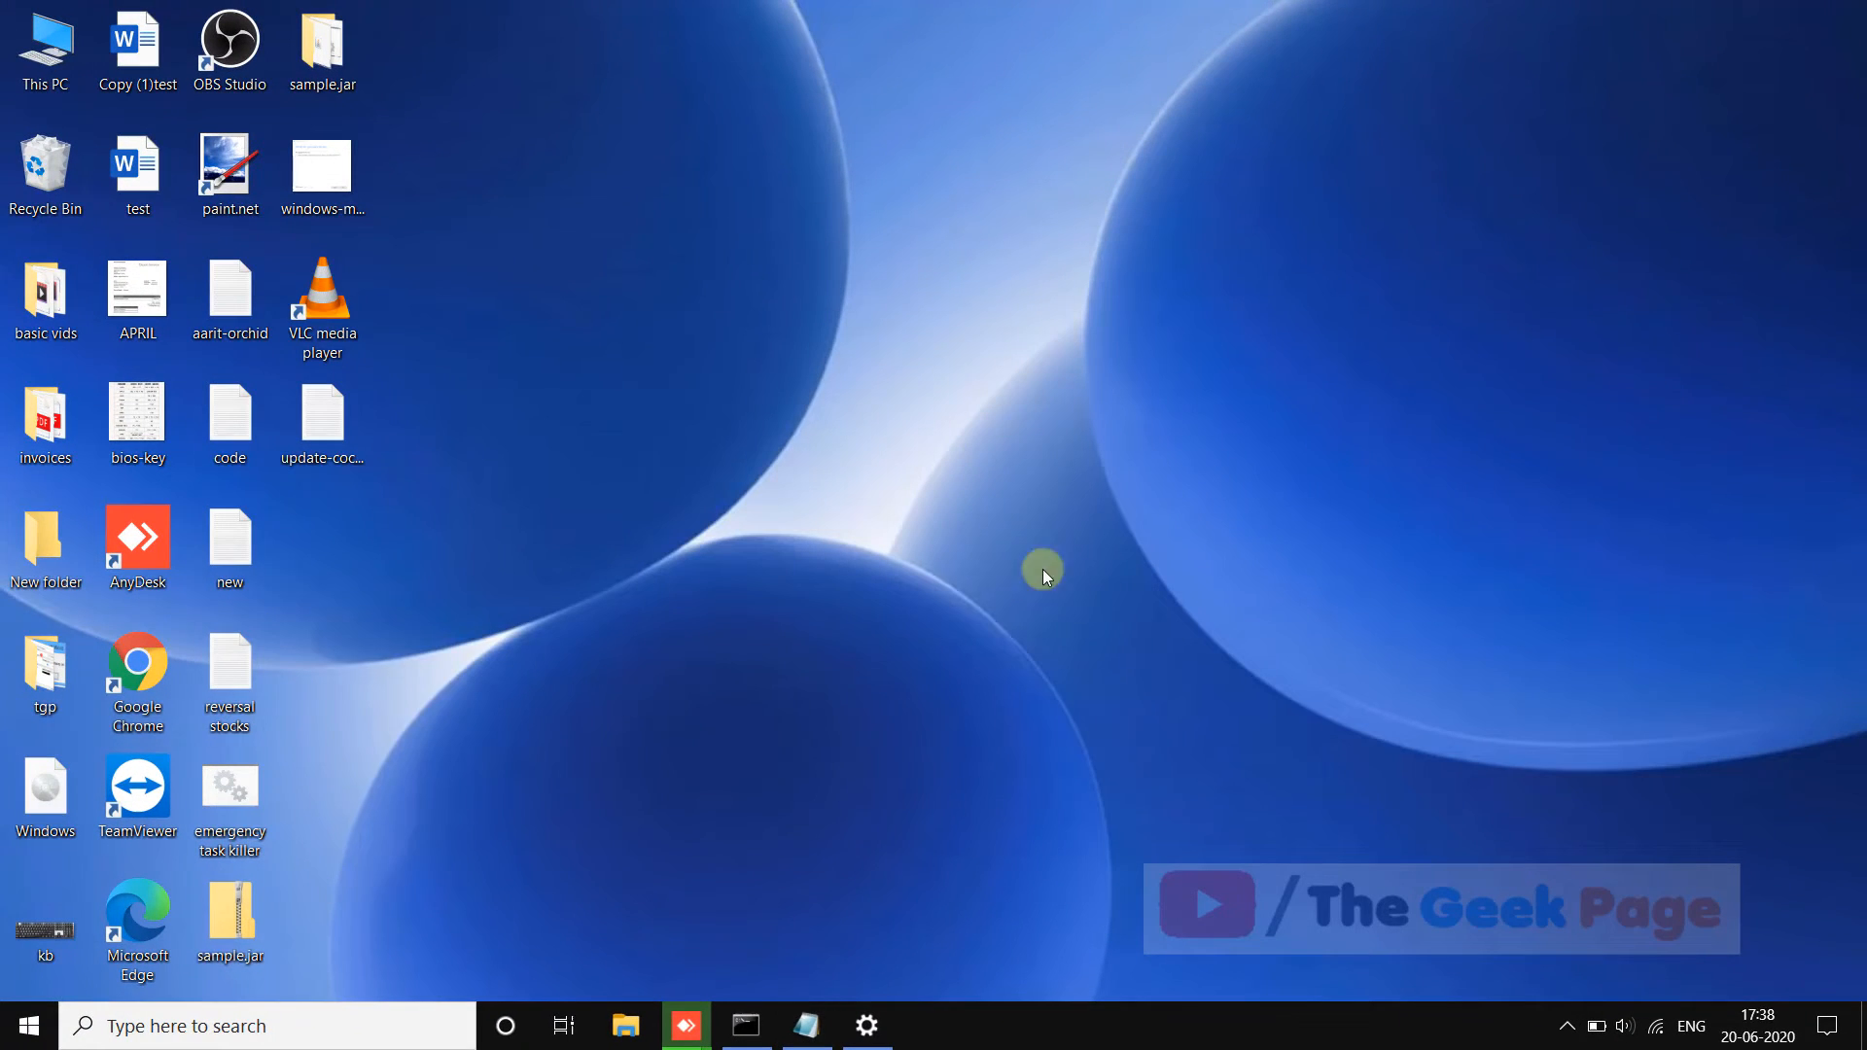
pyautogui.click(18, 1025)
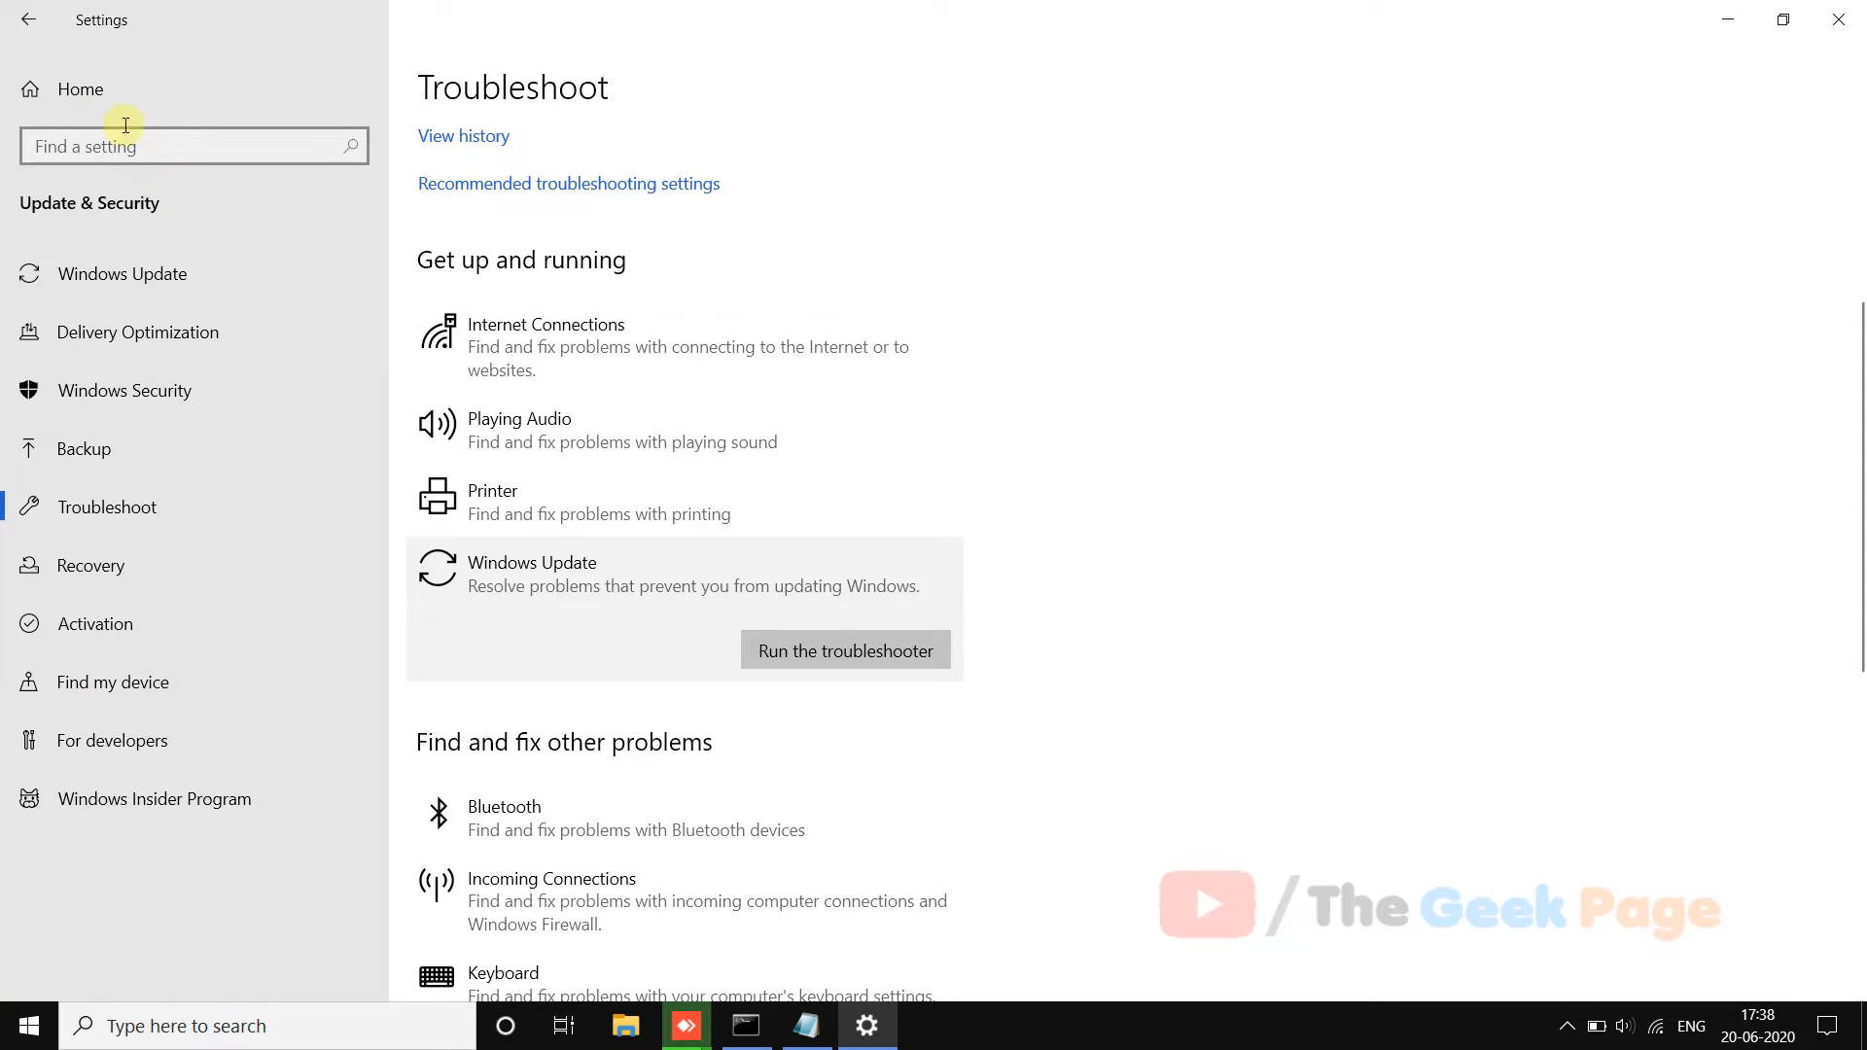
pyautogui.click(28, 19)
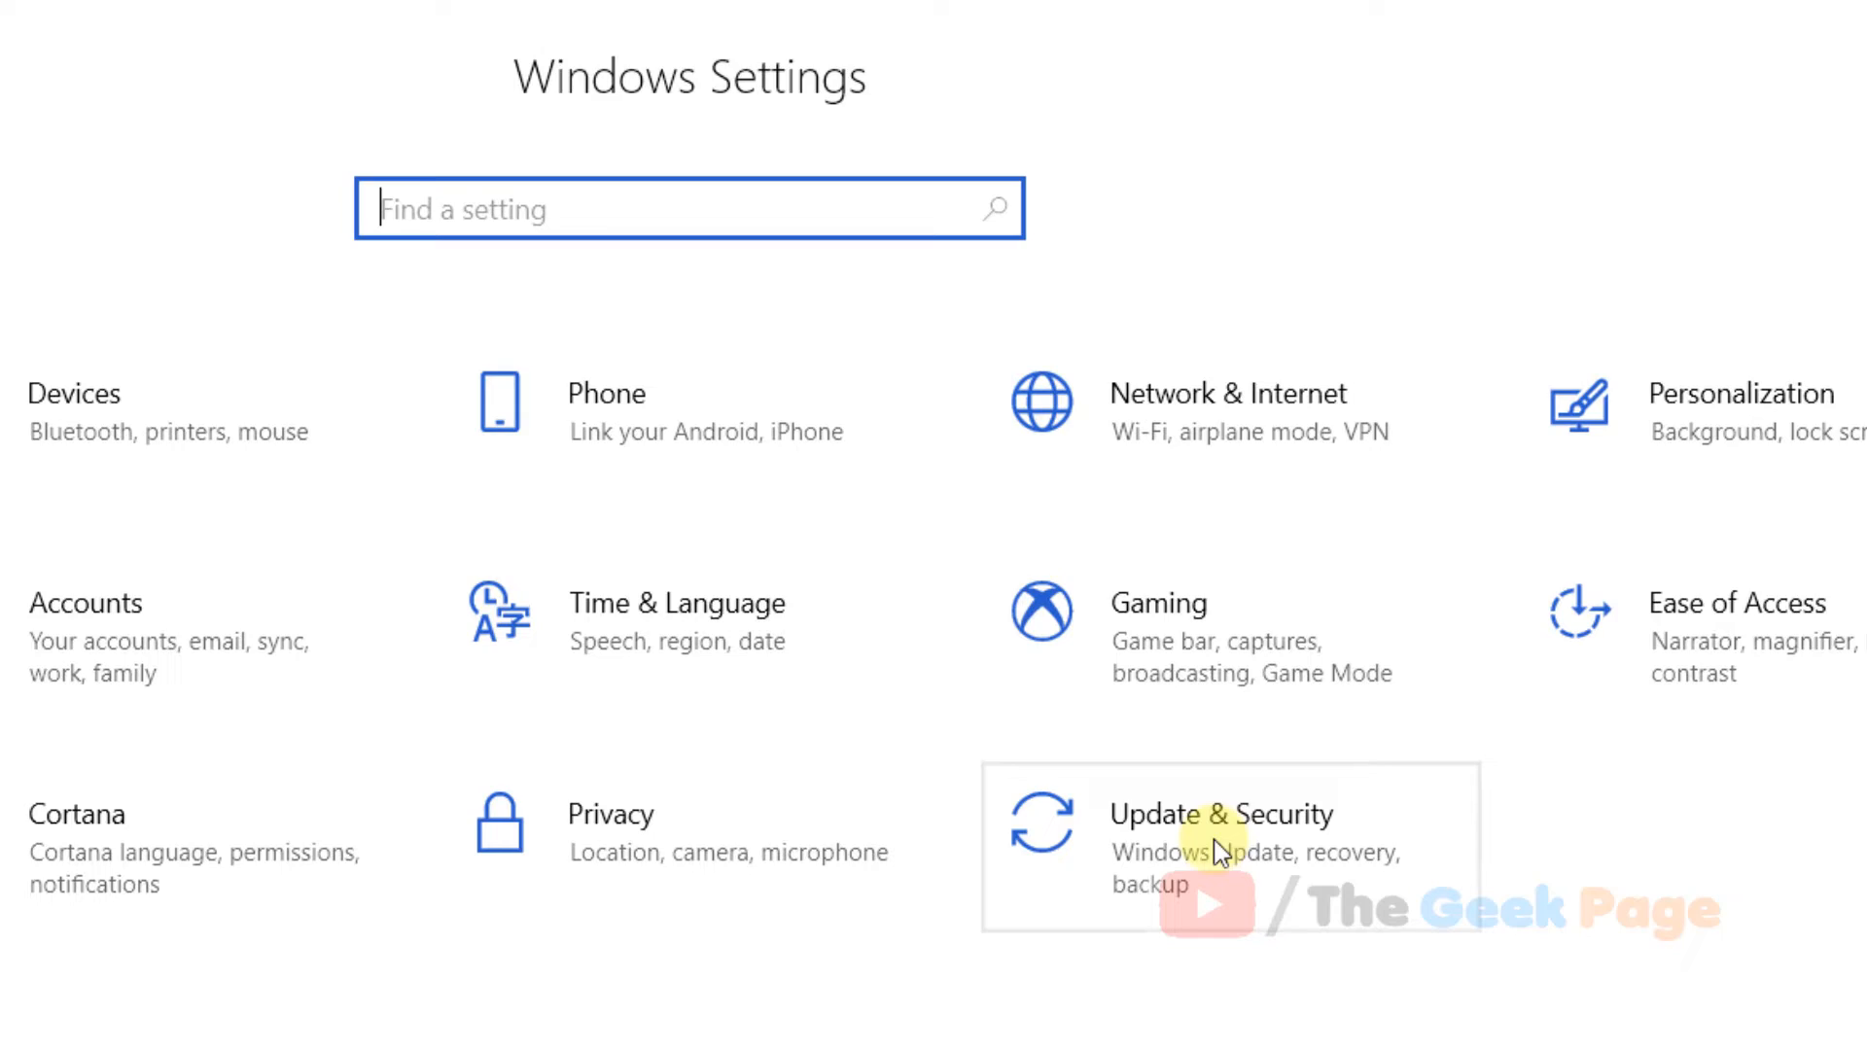
pyautogui.click(1217, 815)
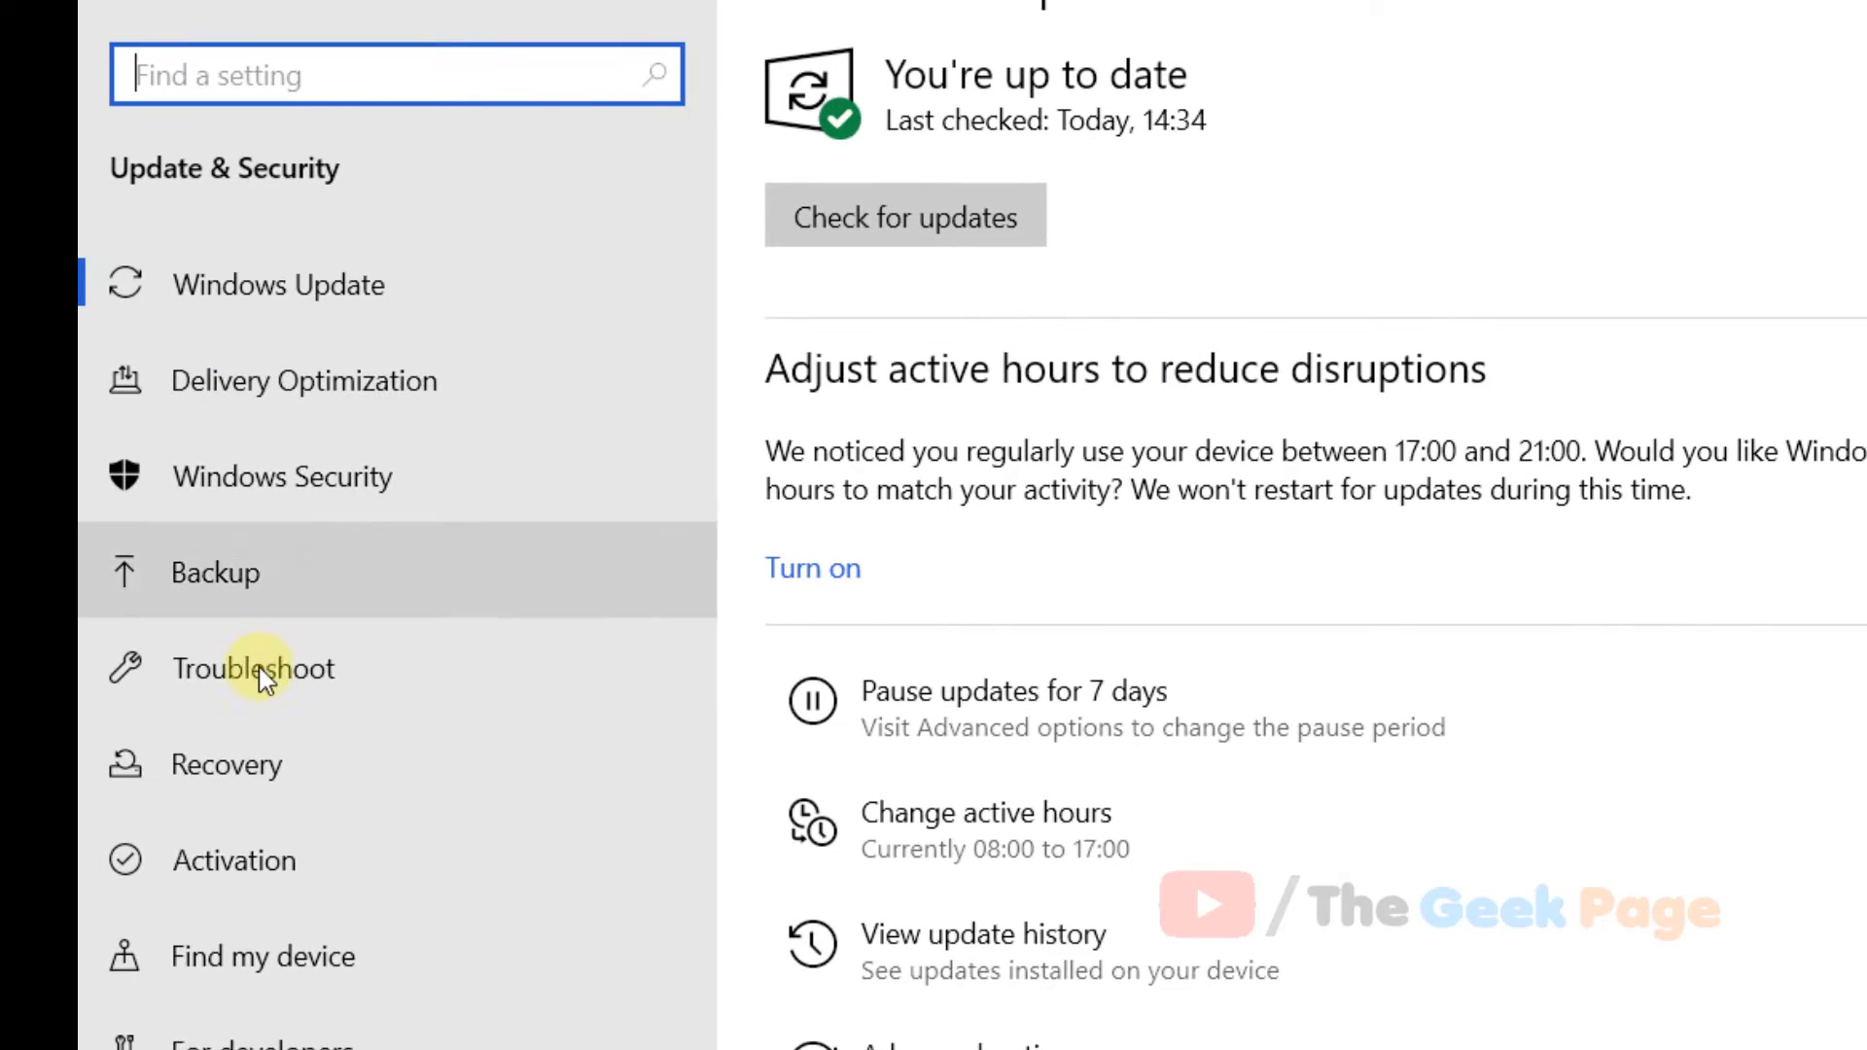
# Run the Windows Update troubleshooter from the Troubleshoot page
pyautogui.click(253, 668)
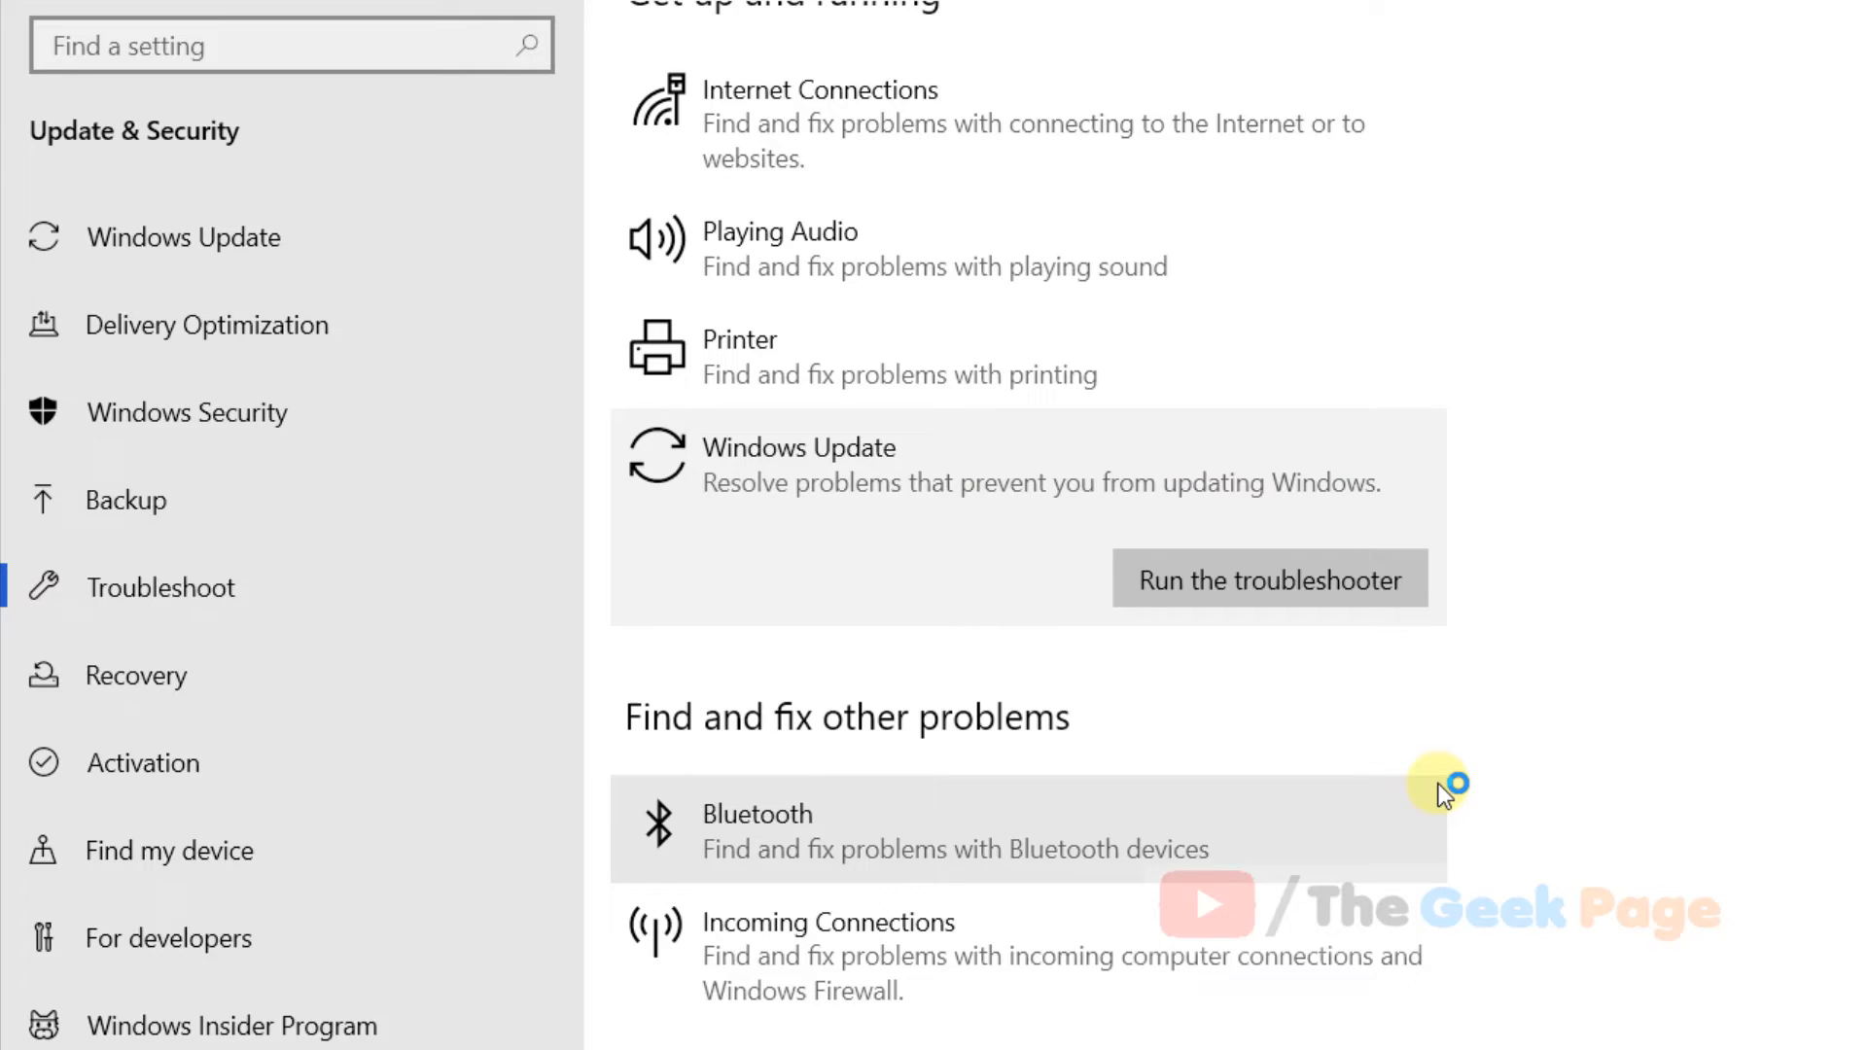
pyautogui.moveTo(1518, 697)
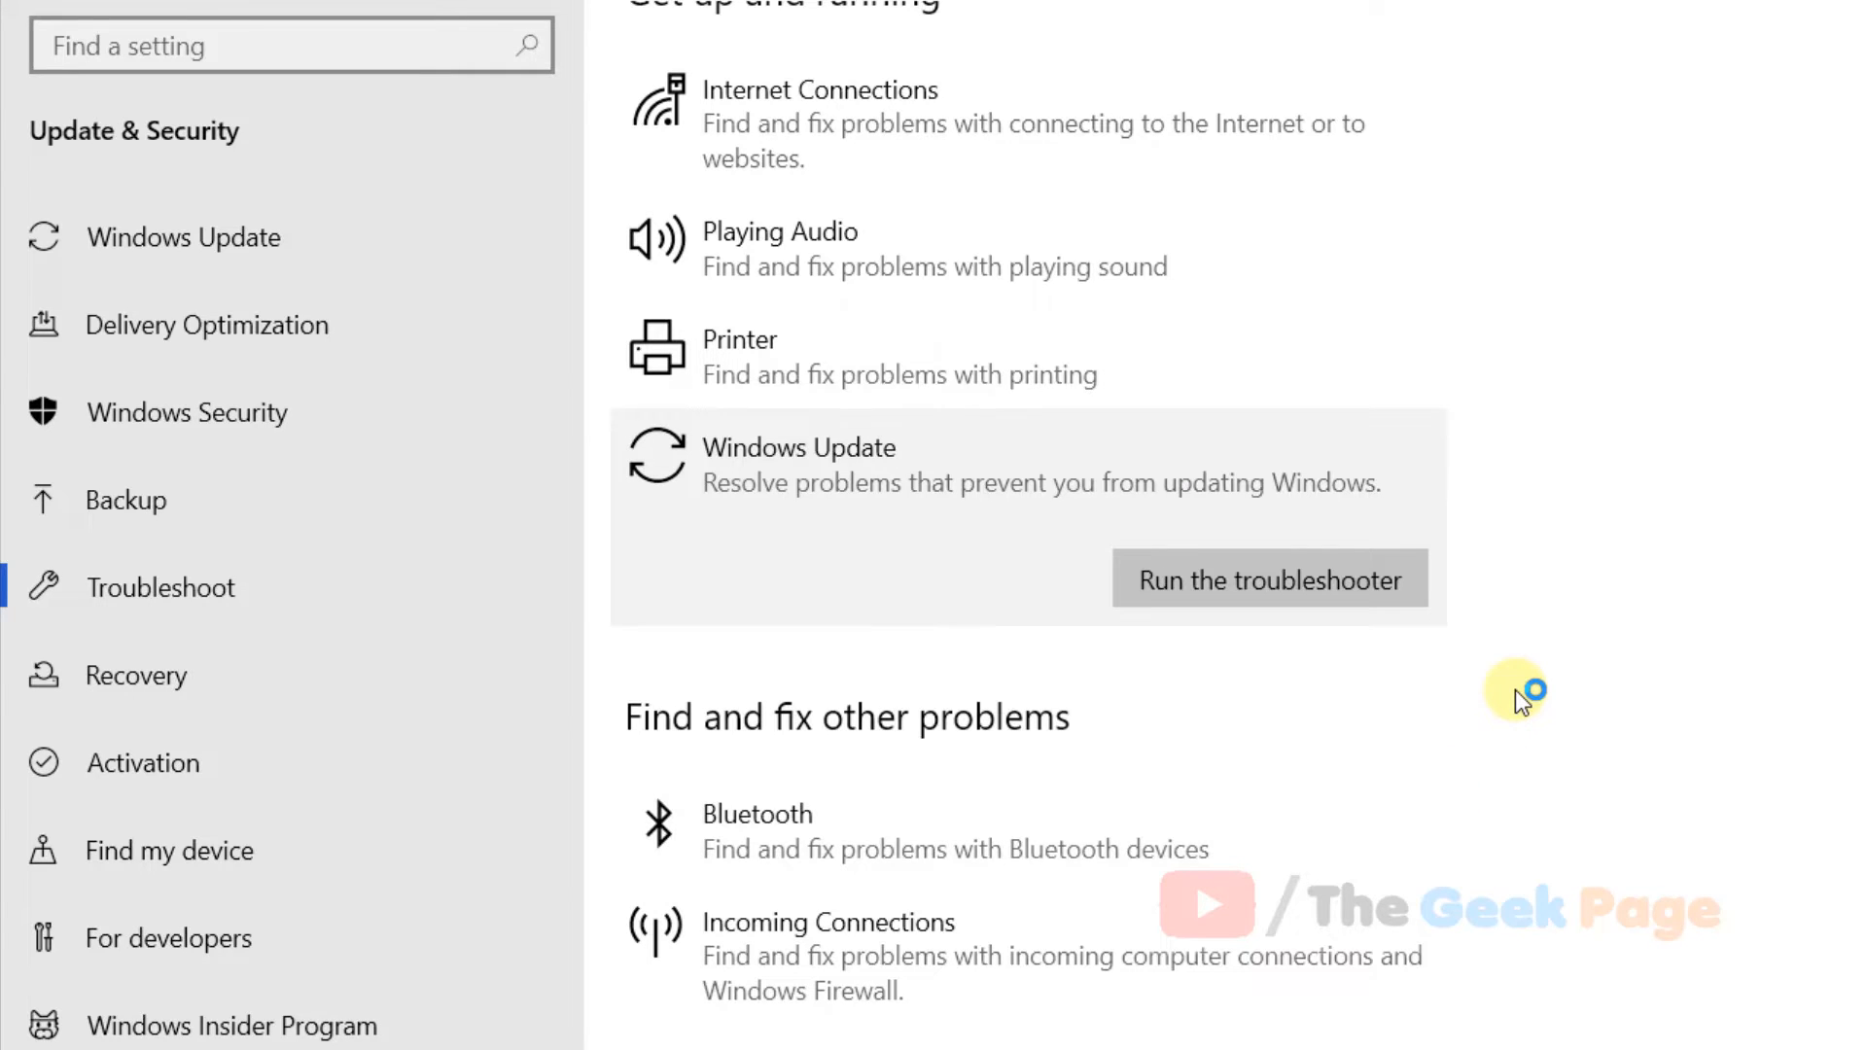
pyautogui.moveTo(1522, 701)
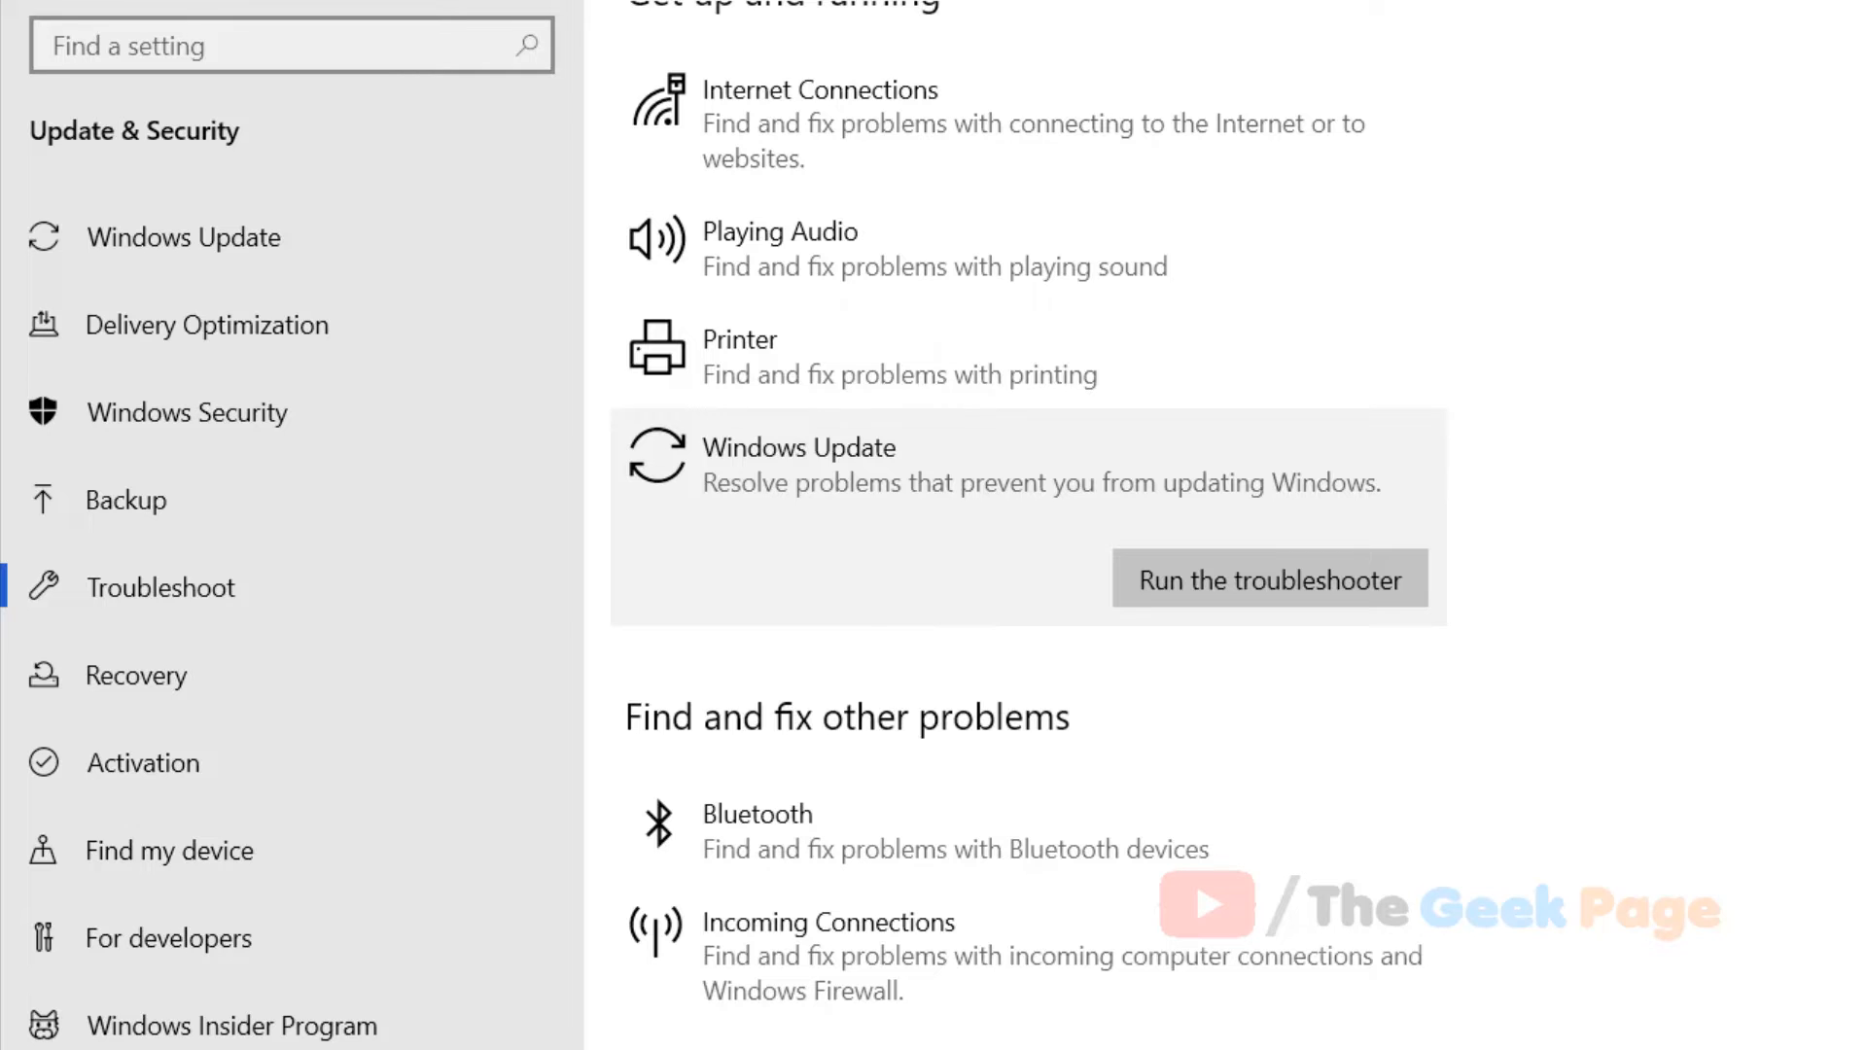
pyautogui.click(1270, 578)
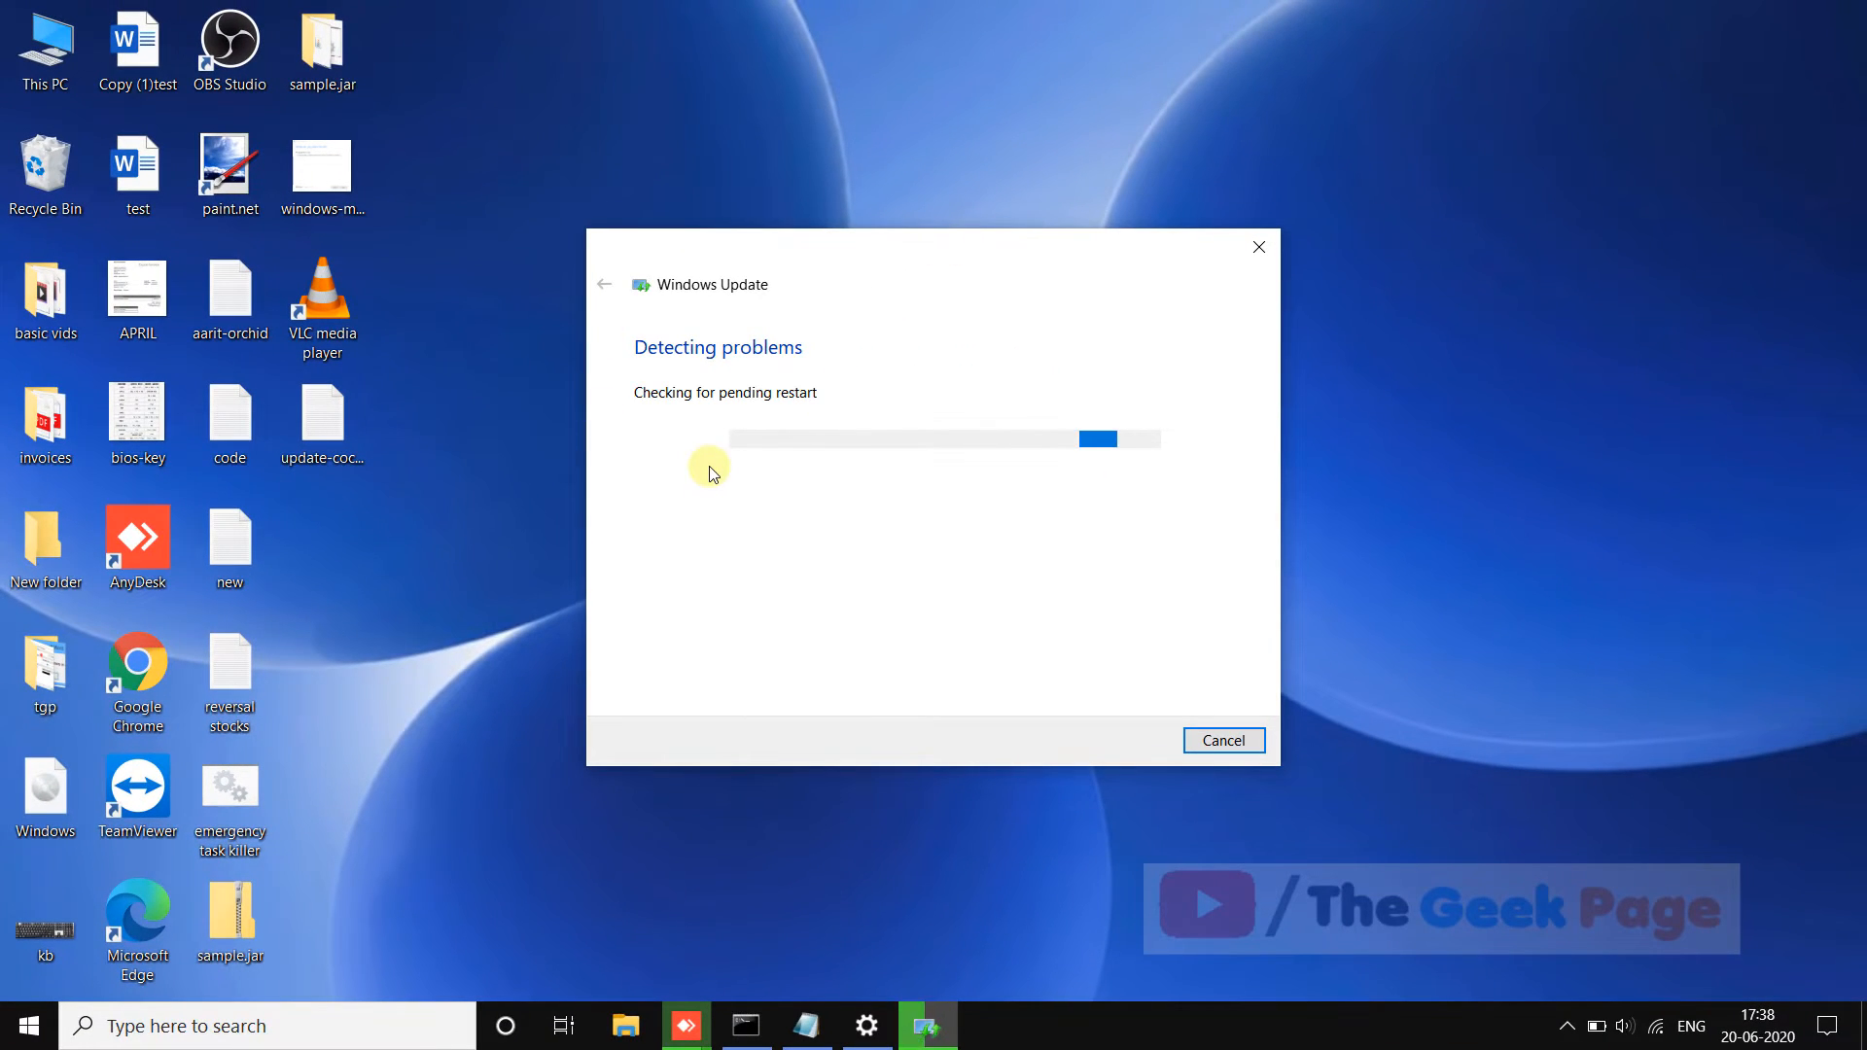
pyautogui.moveTo(497, 718)
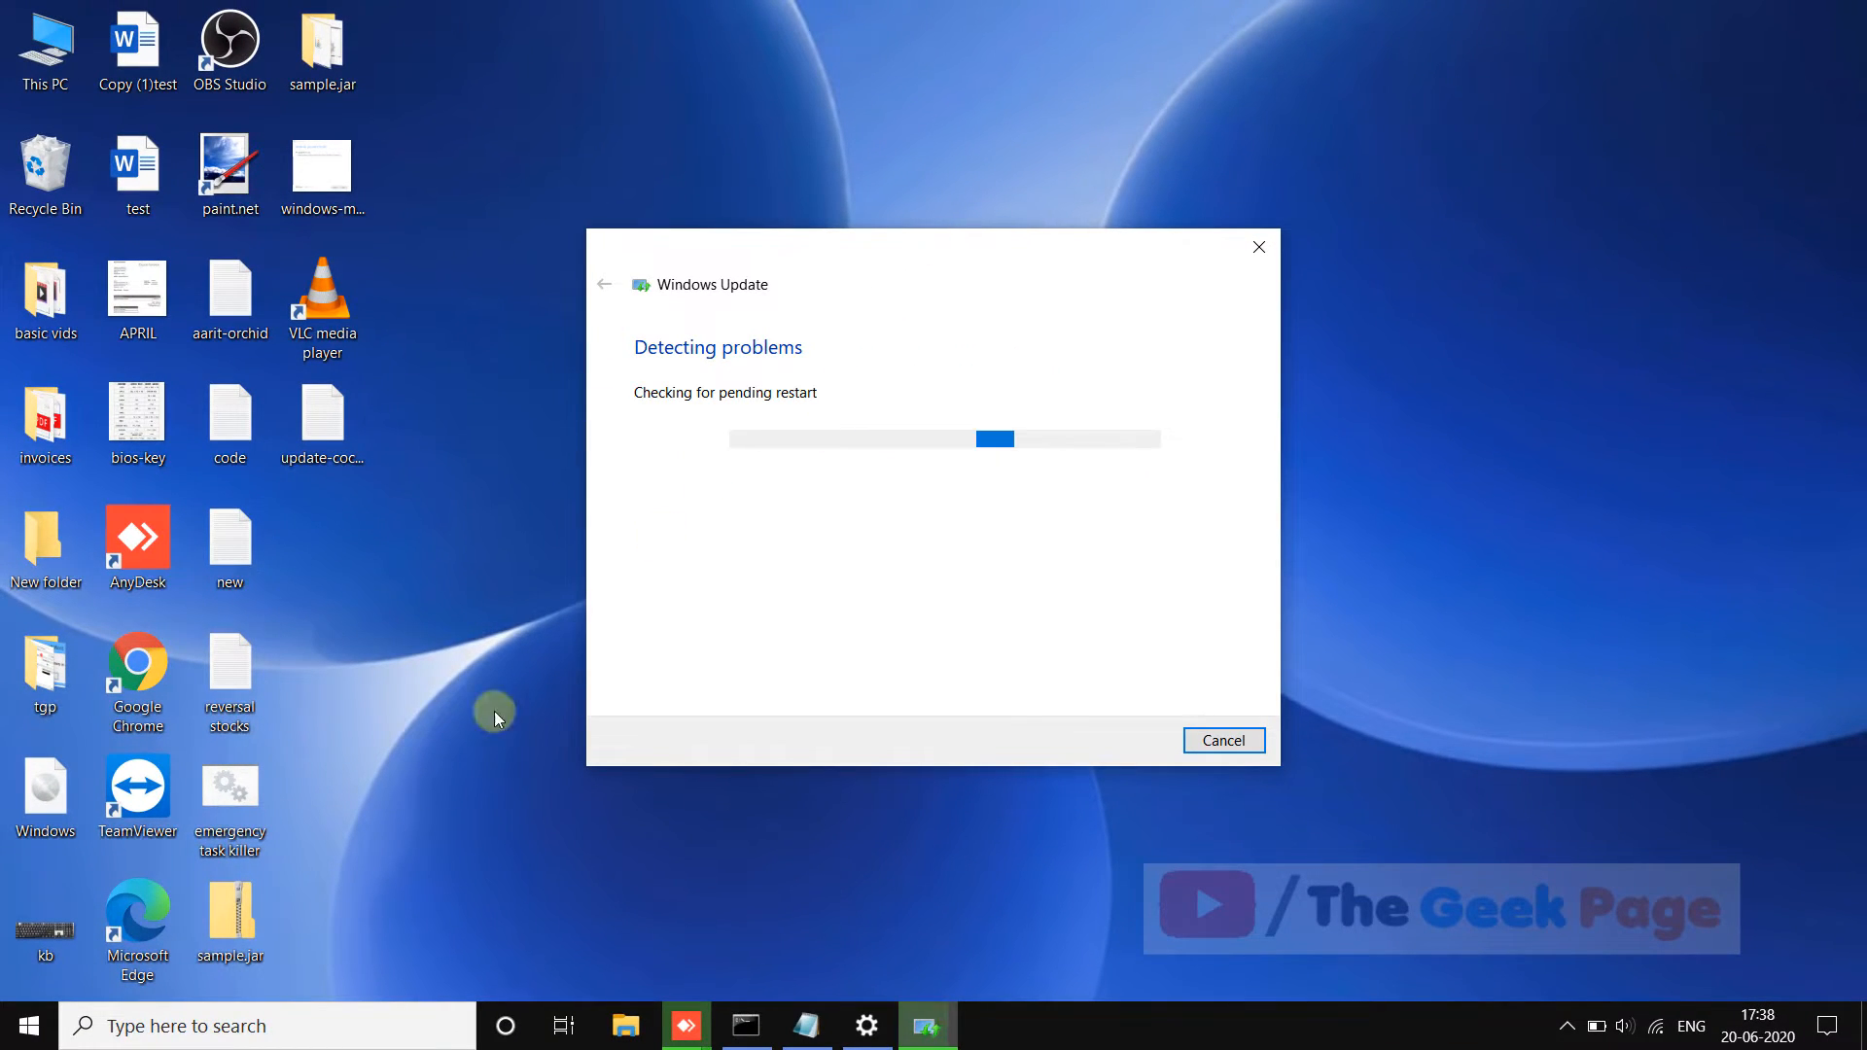
# Open Chrome to Google's home page while the troubleshooter keeps scanning
pyautogui.click(265, 1025)
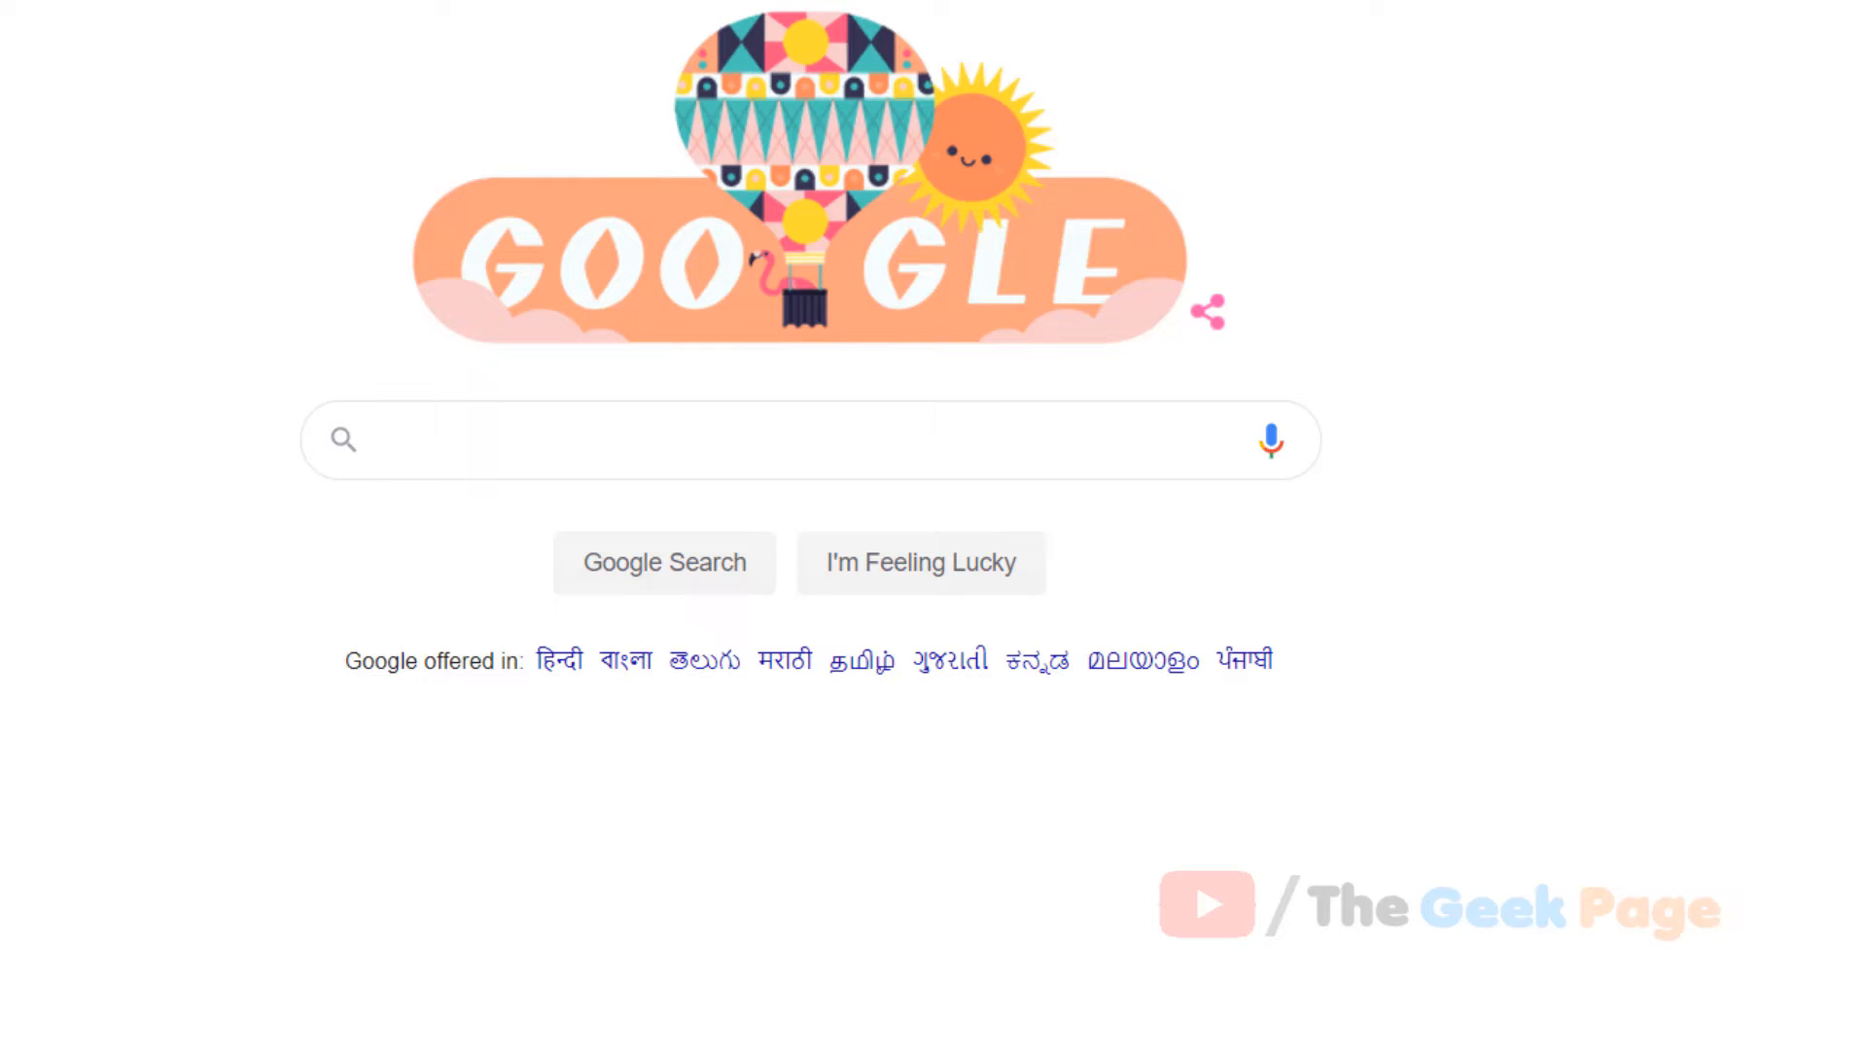
# Search Google for 'windows 10 media iso' and close the troubleshooter's no-problem report
pyautogui.write('windows 10 media iso')
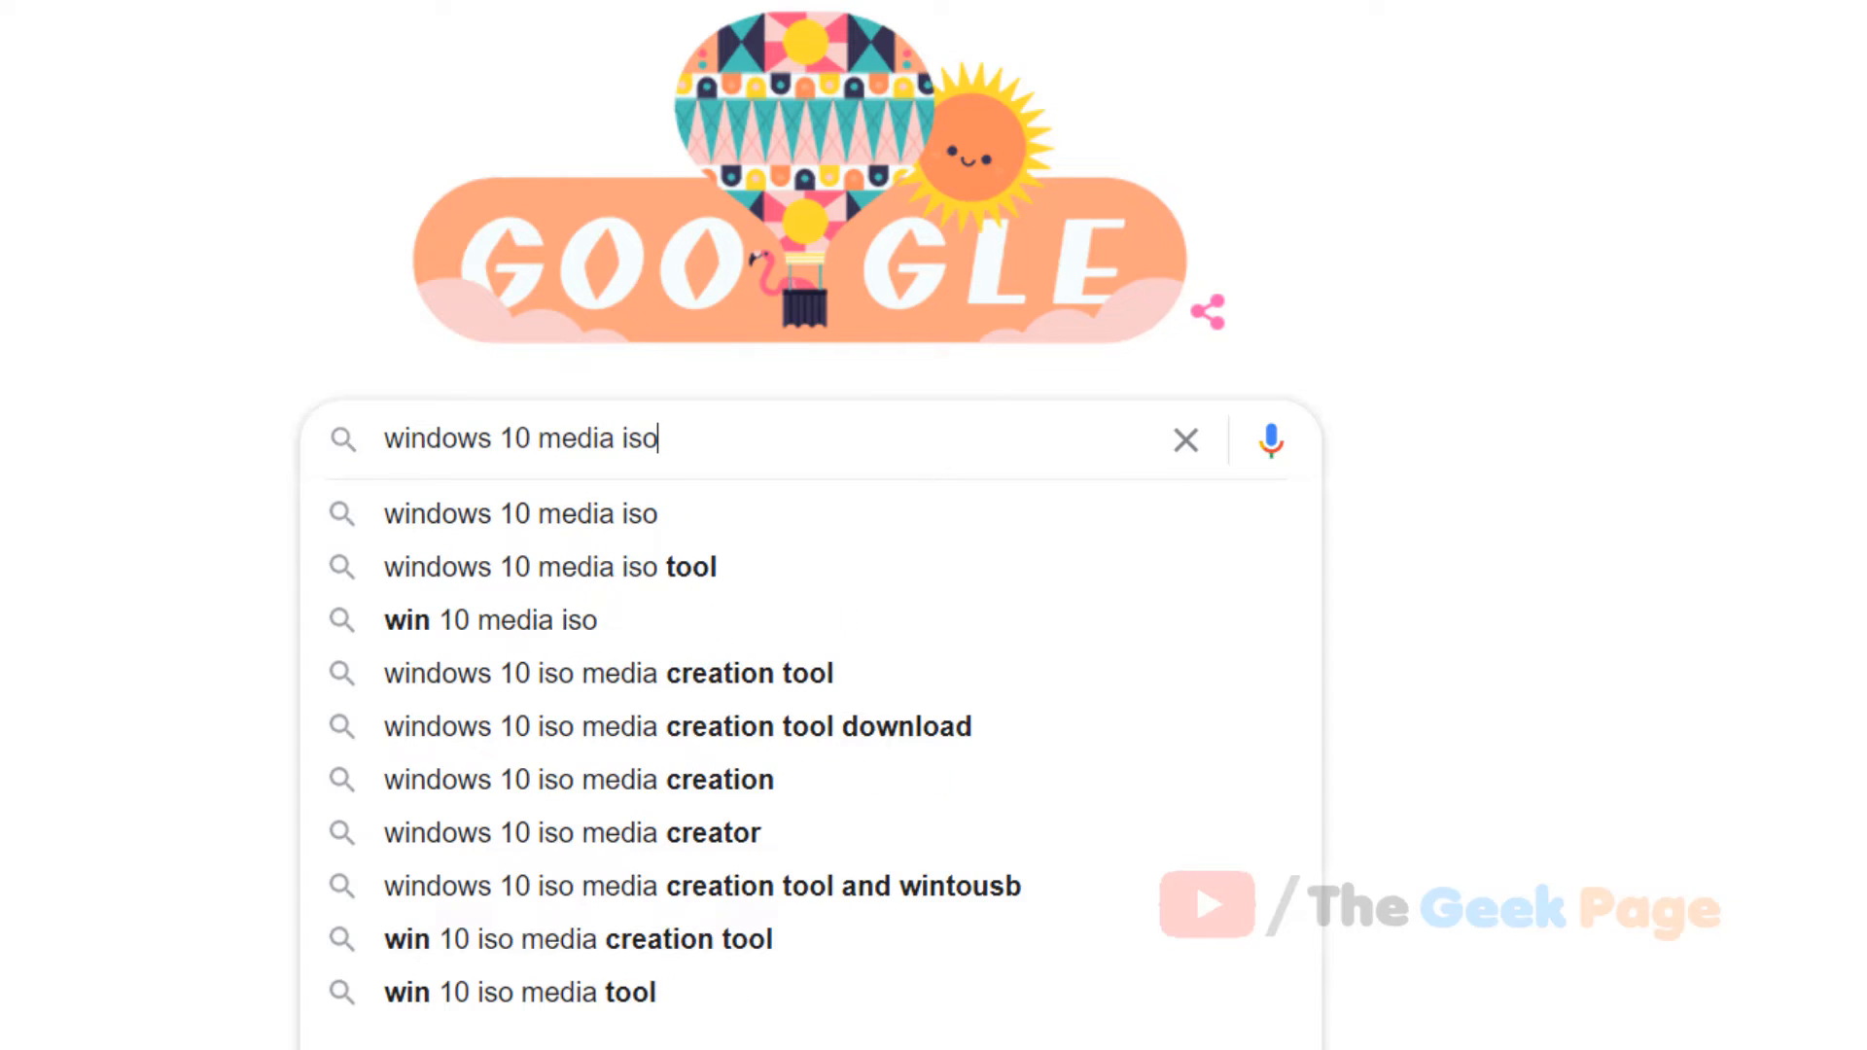
pyautogui.click(532, 521)
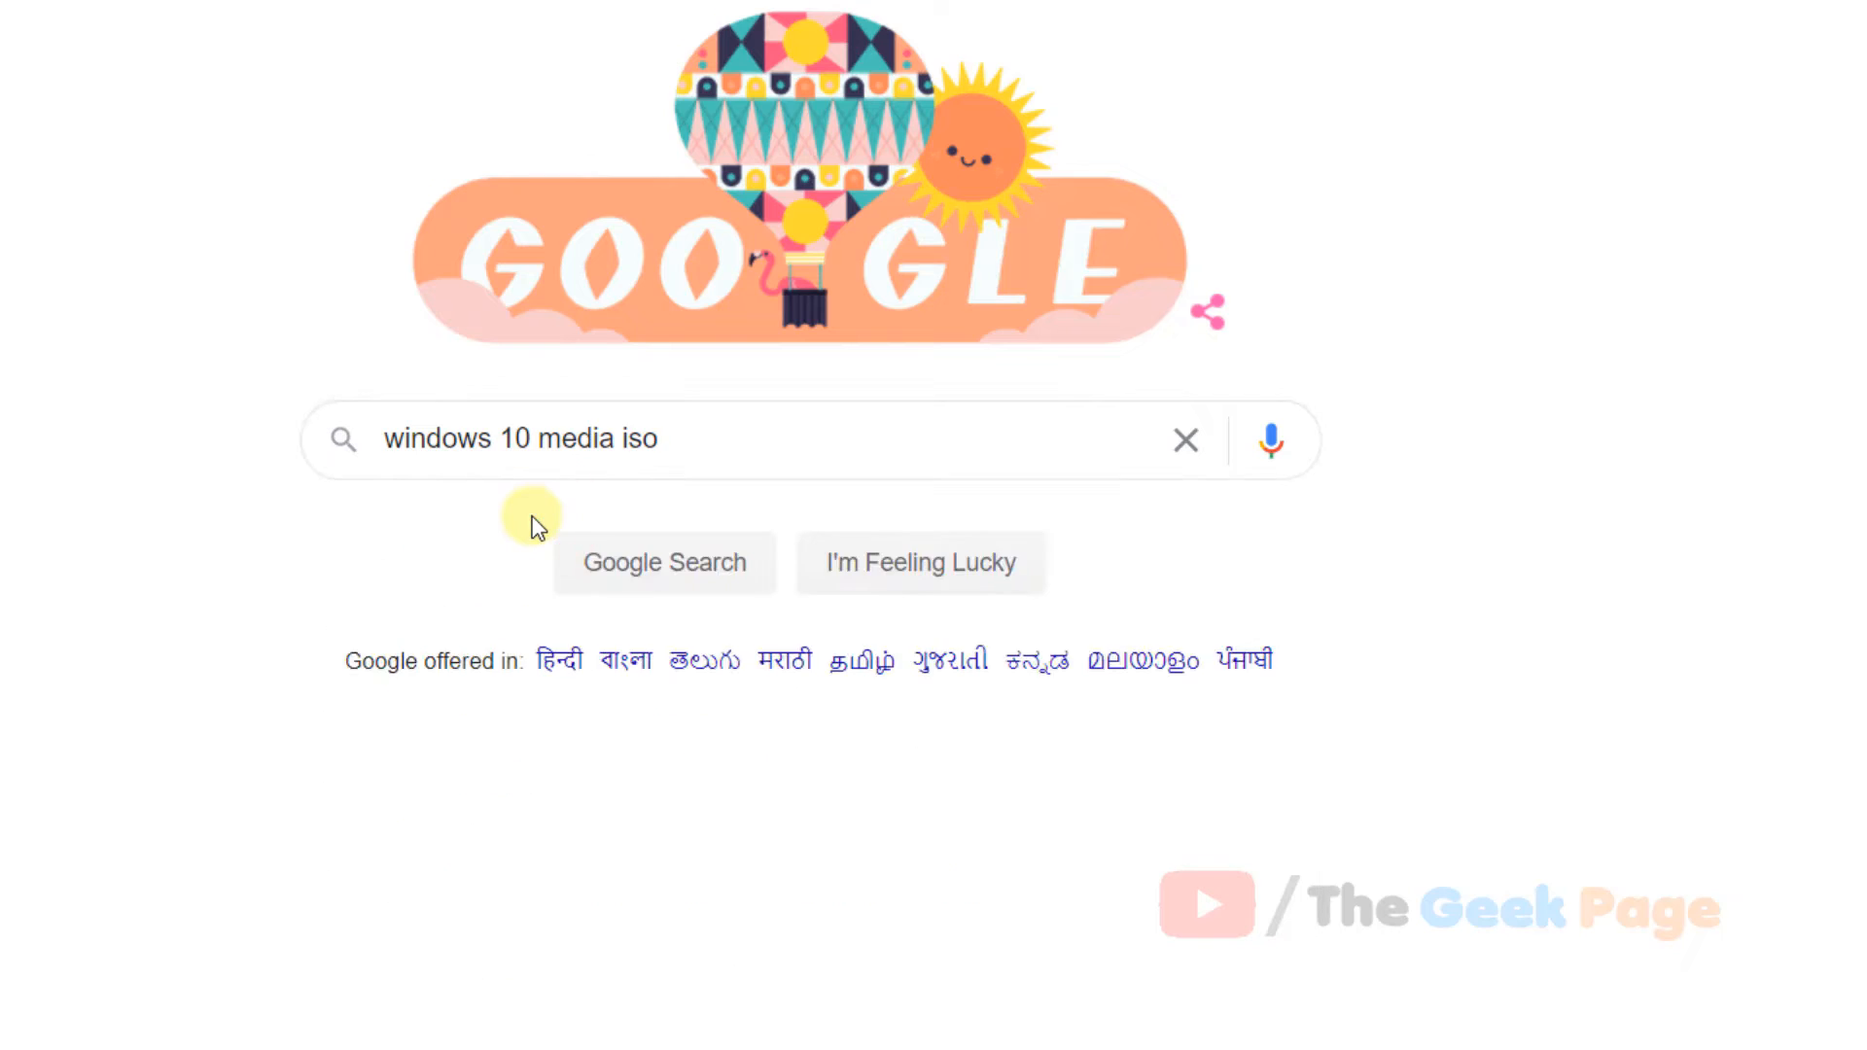
pyautogui.click(663, 562)
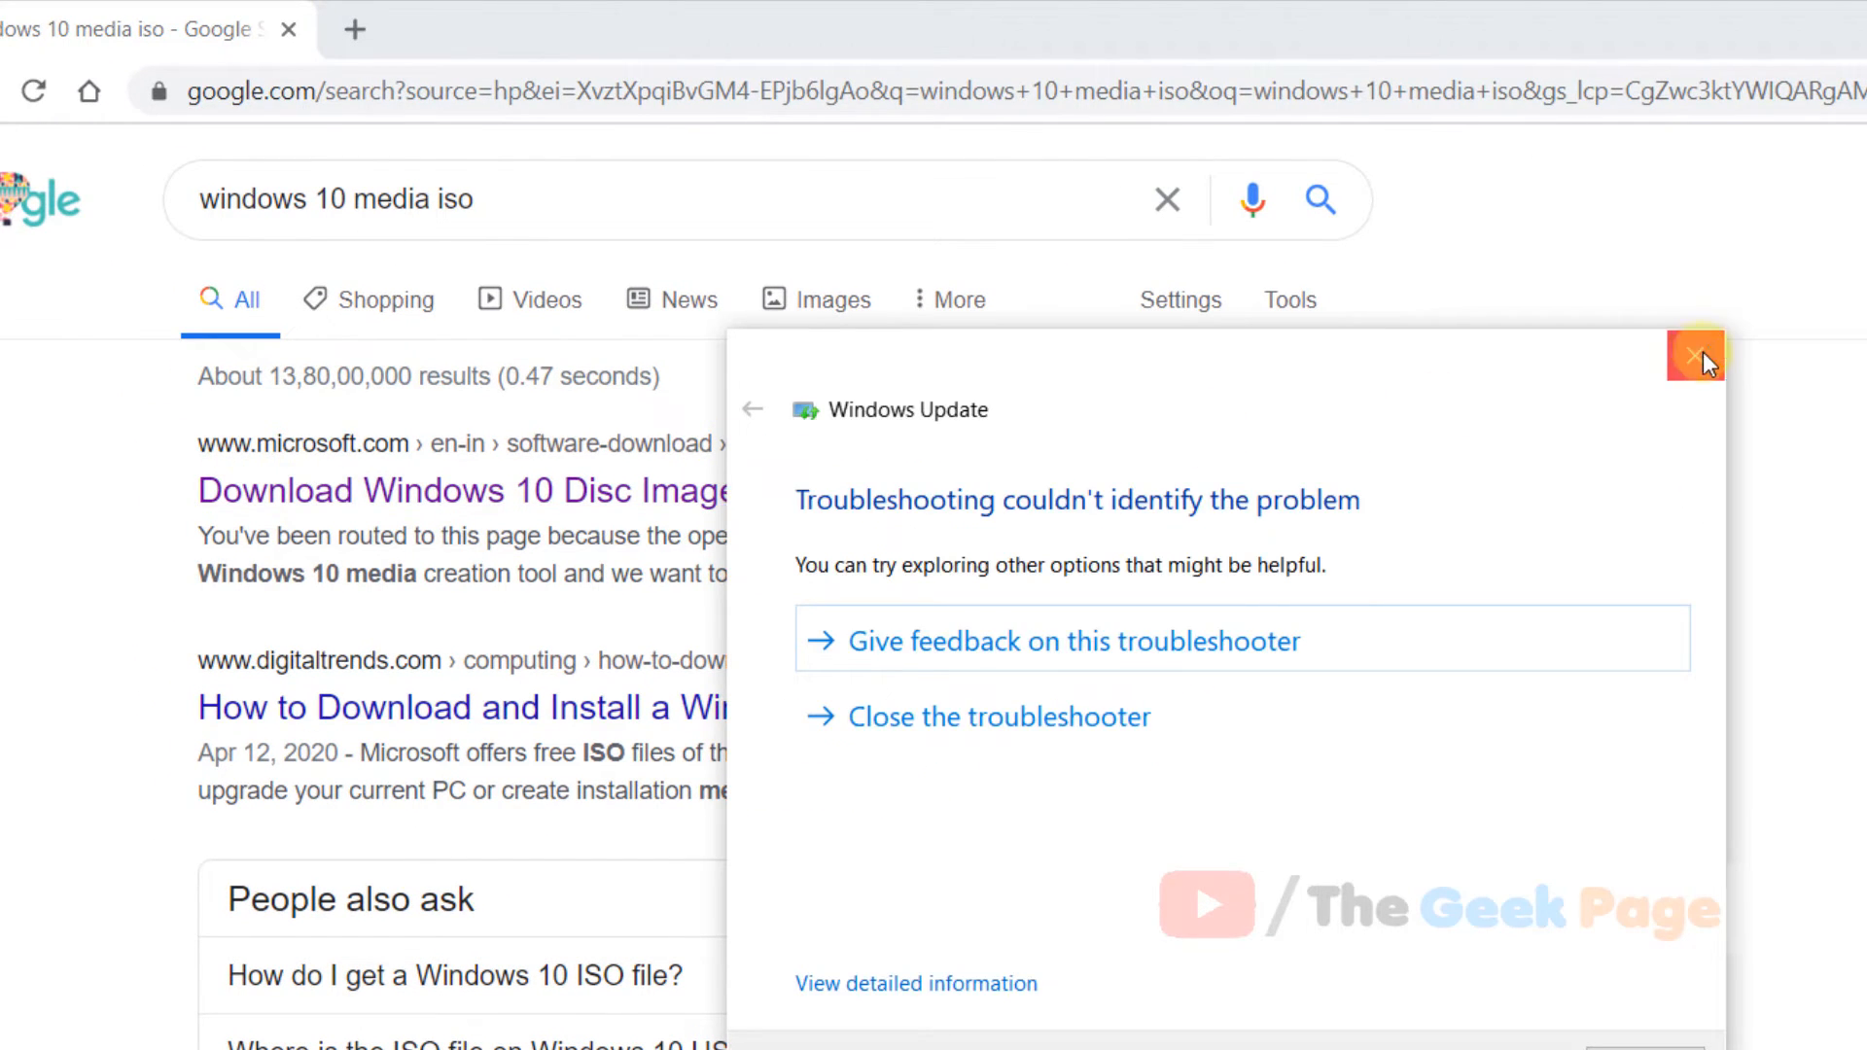
pyautogui.click(1697, 357)
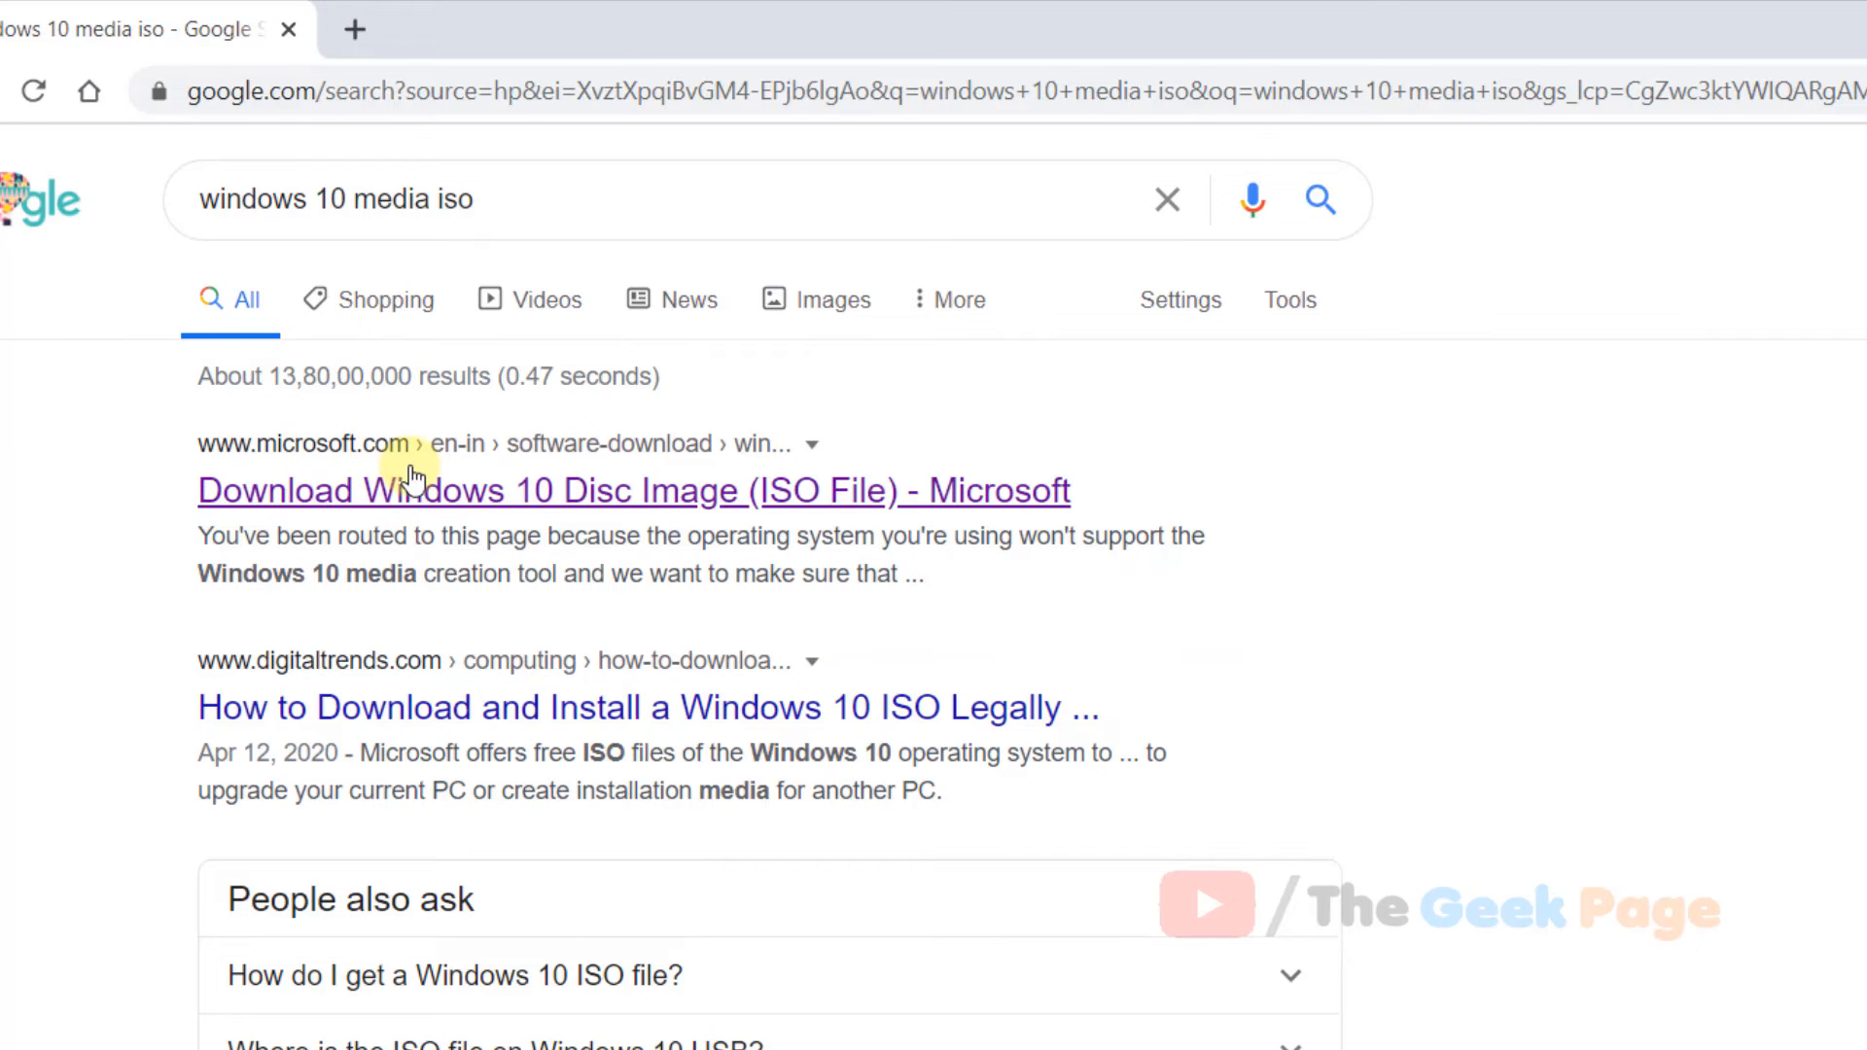
# Download the Media Creation Tool from Microsoft's Windows 10 page and launch it
pyautogui.click(632, 490)
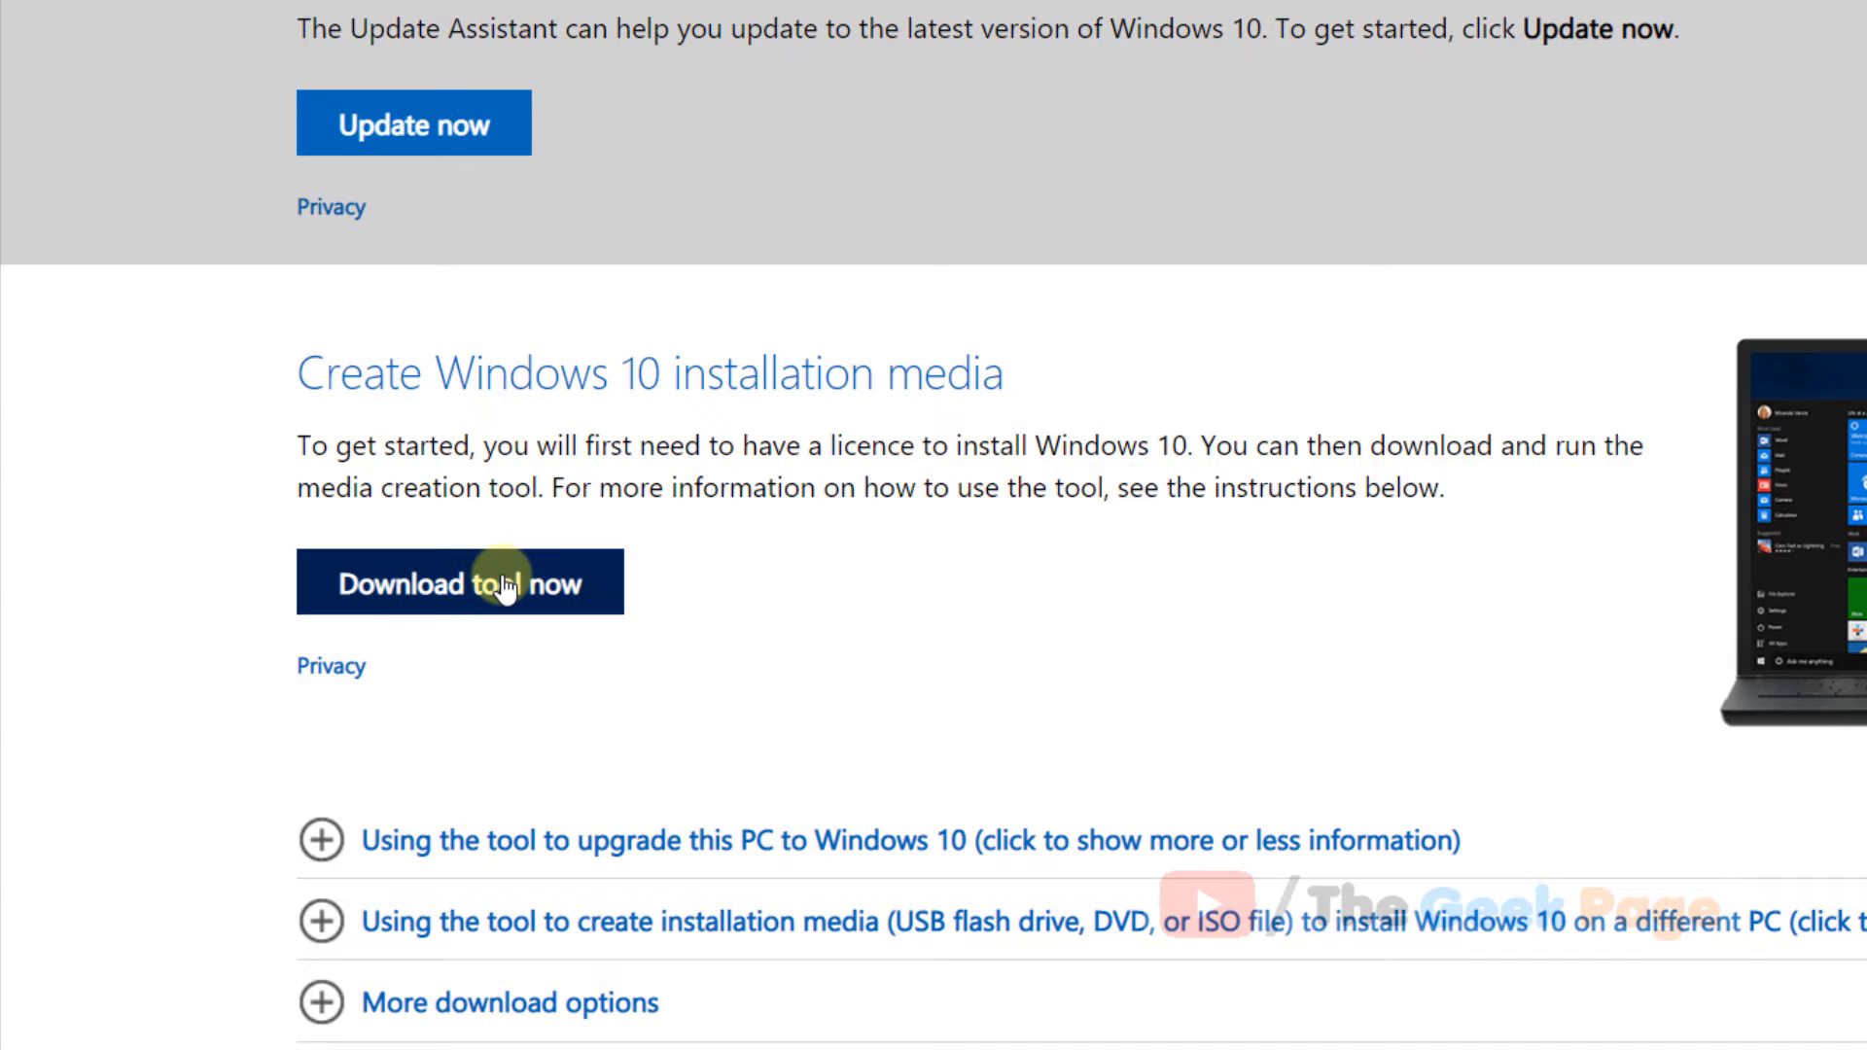
pyautogui.click(460, 584)
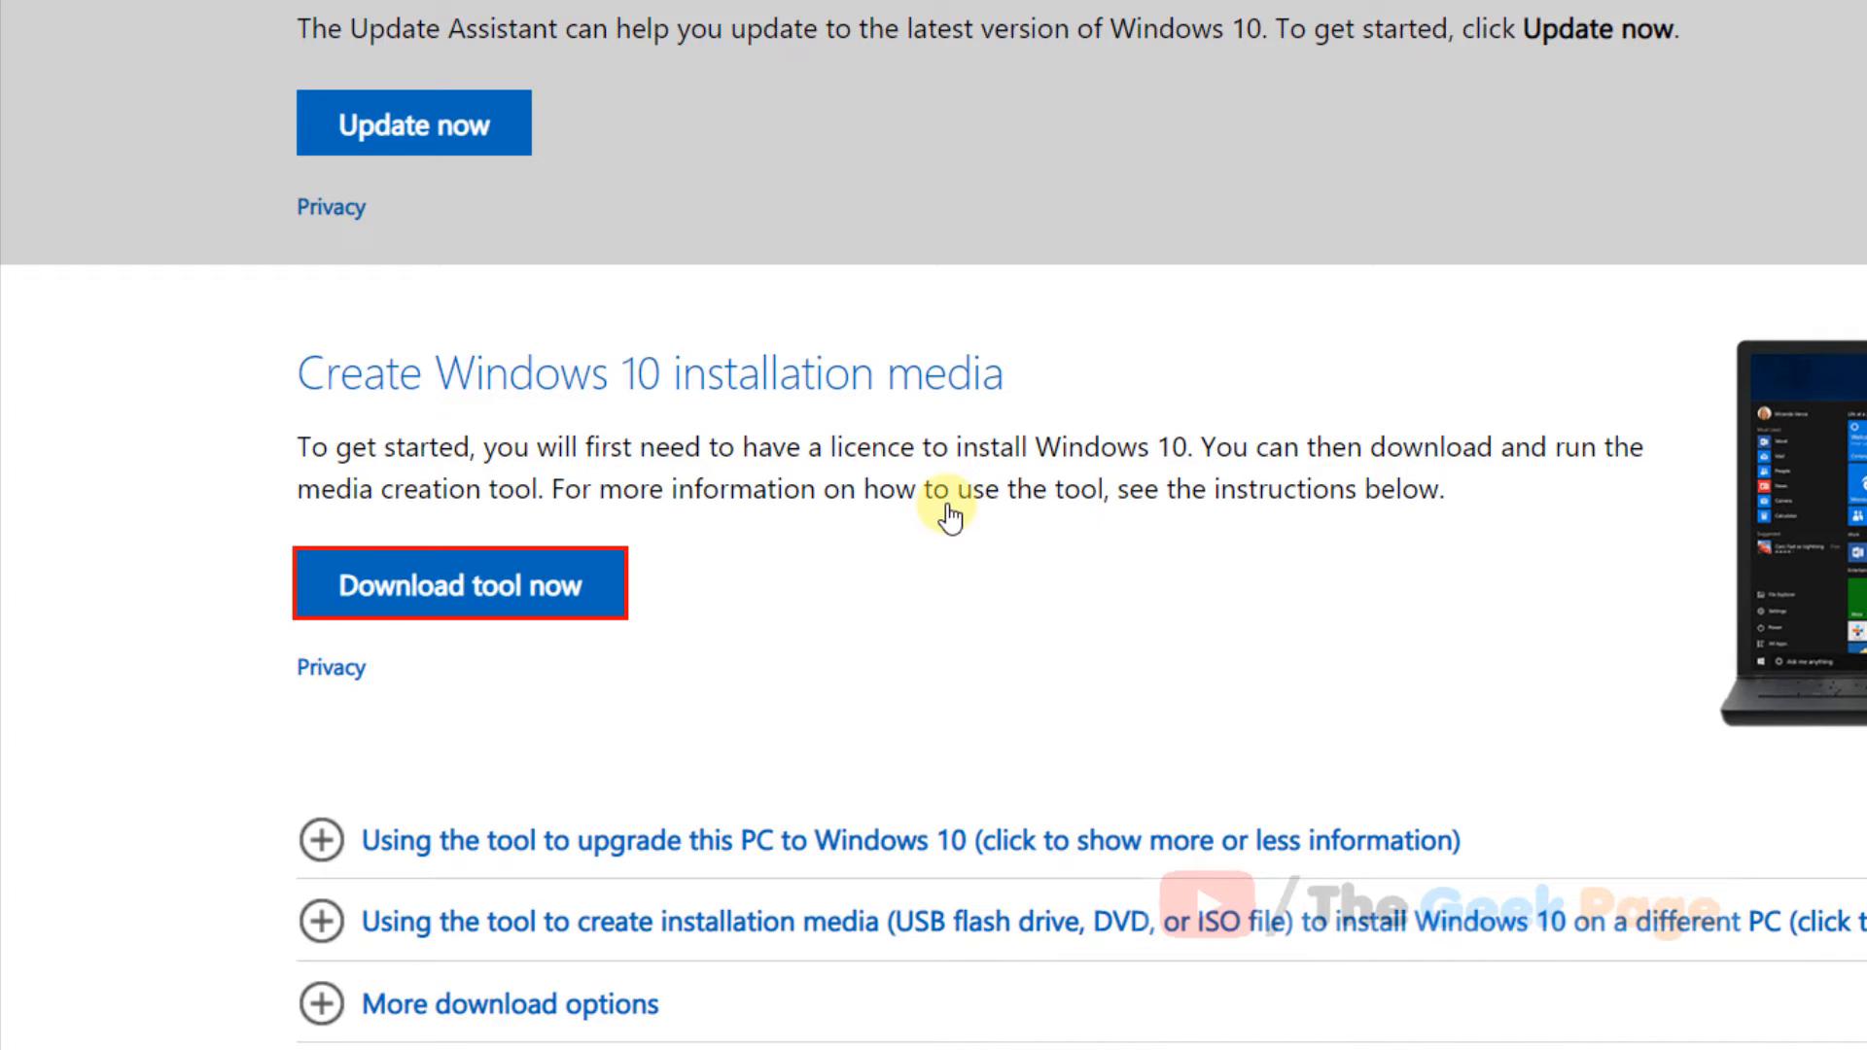
pyautogui.click(458, 583)
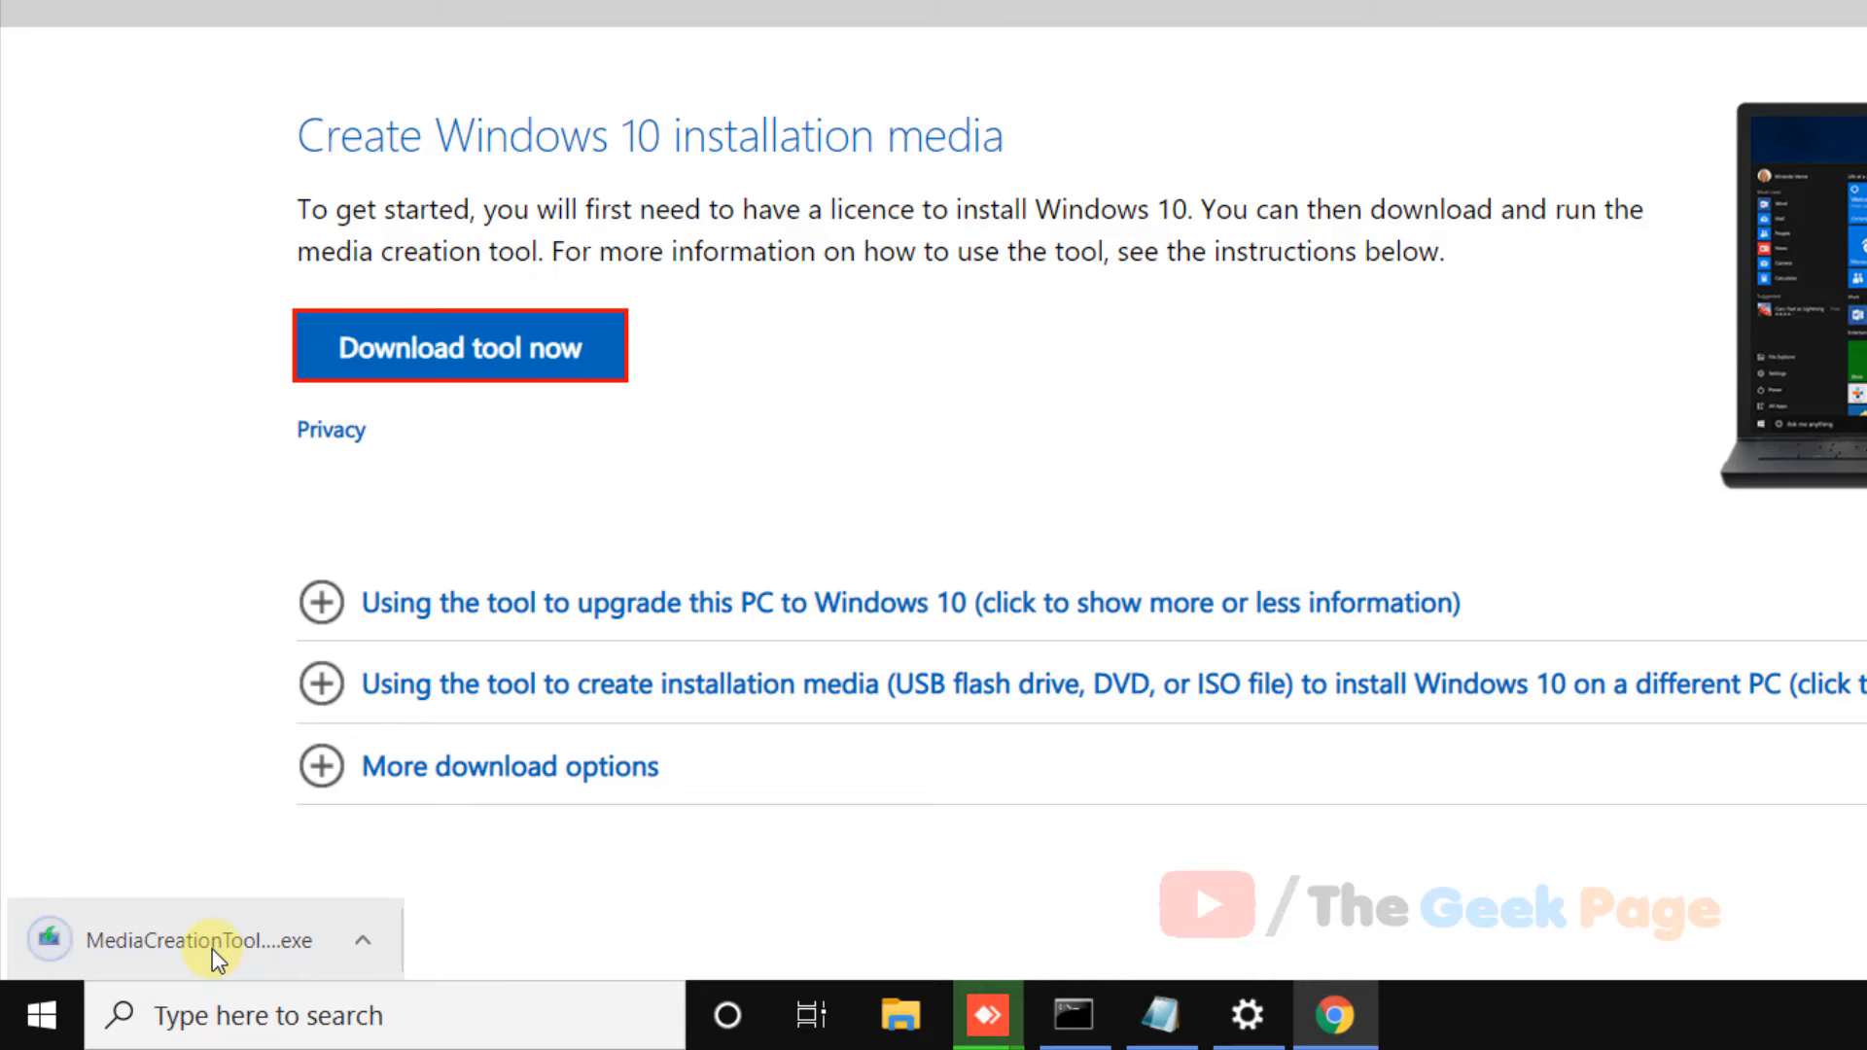
pyautogui.click(208, 941)
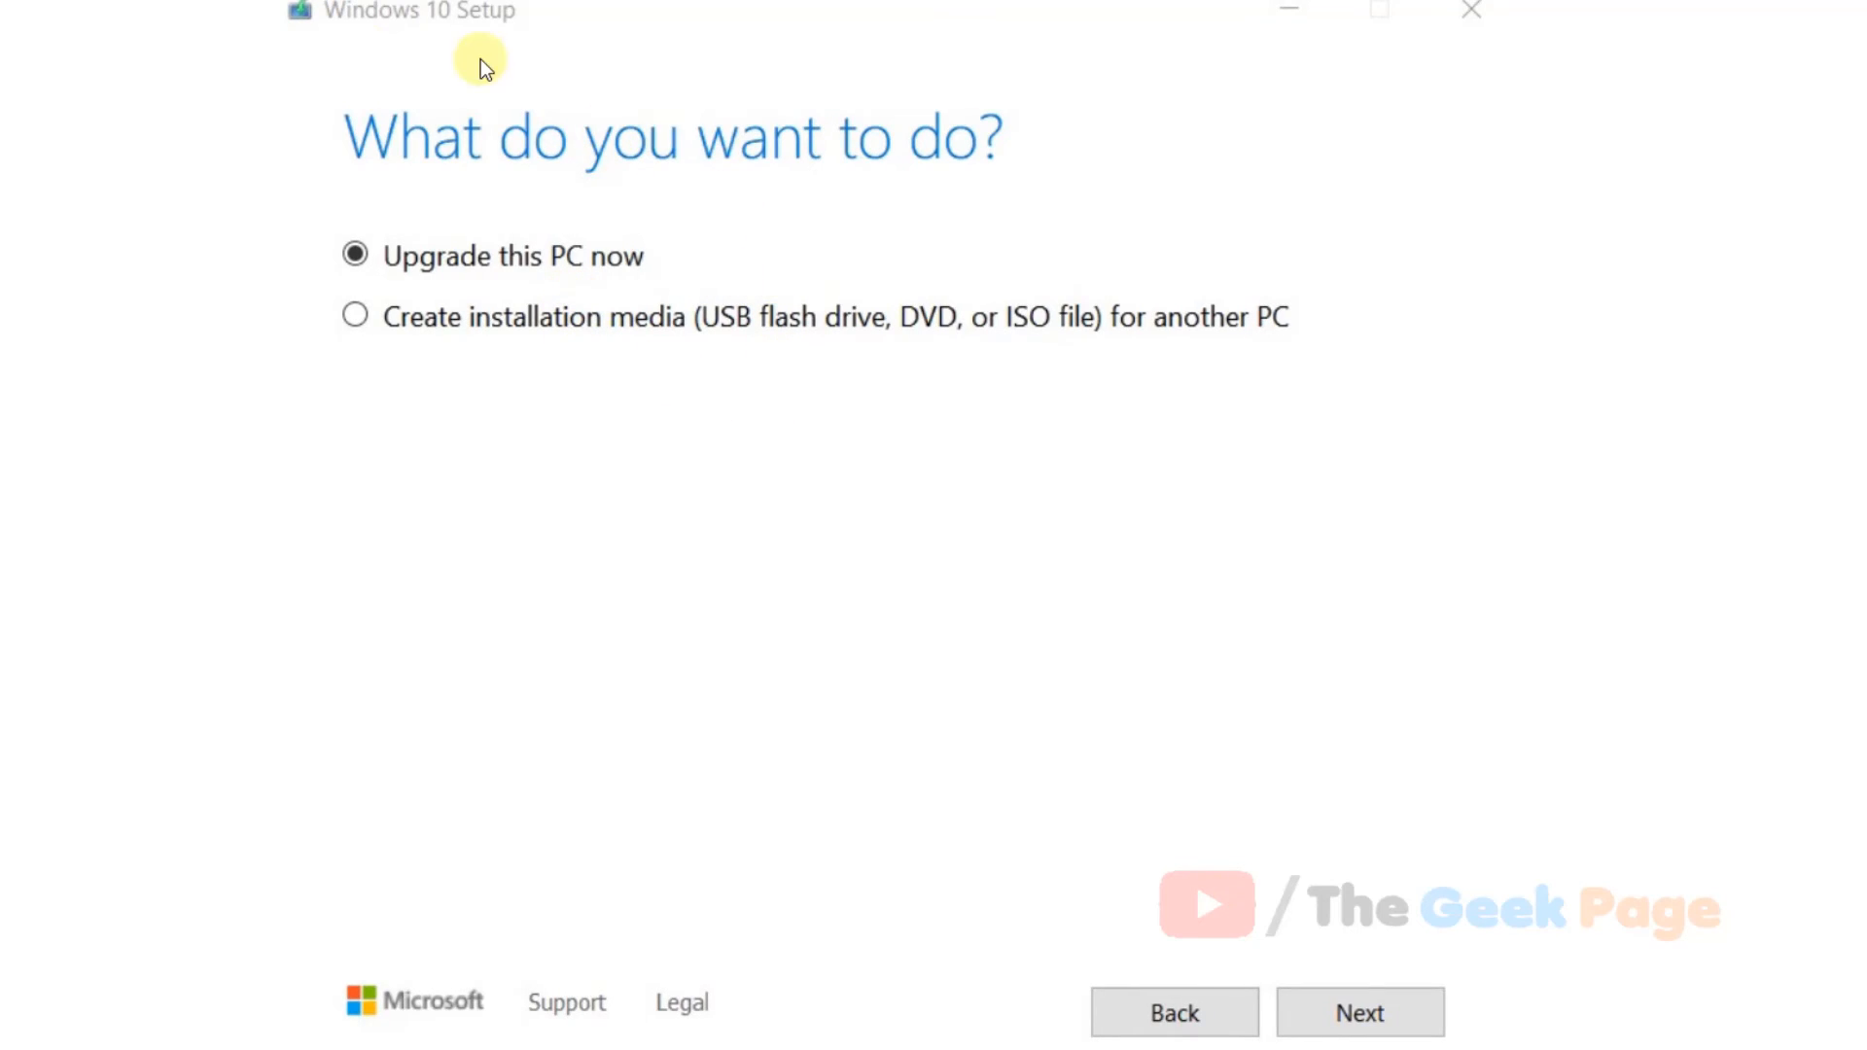
pyautogui.moveTo(562, 450)
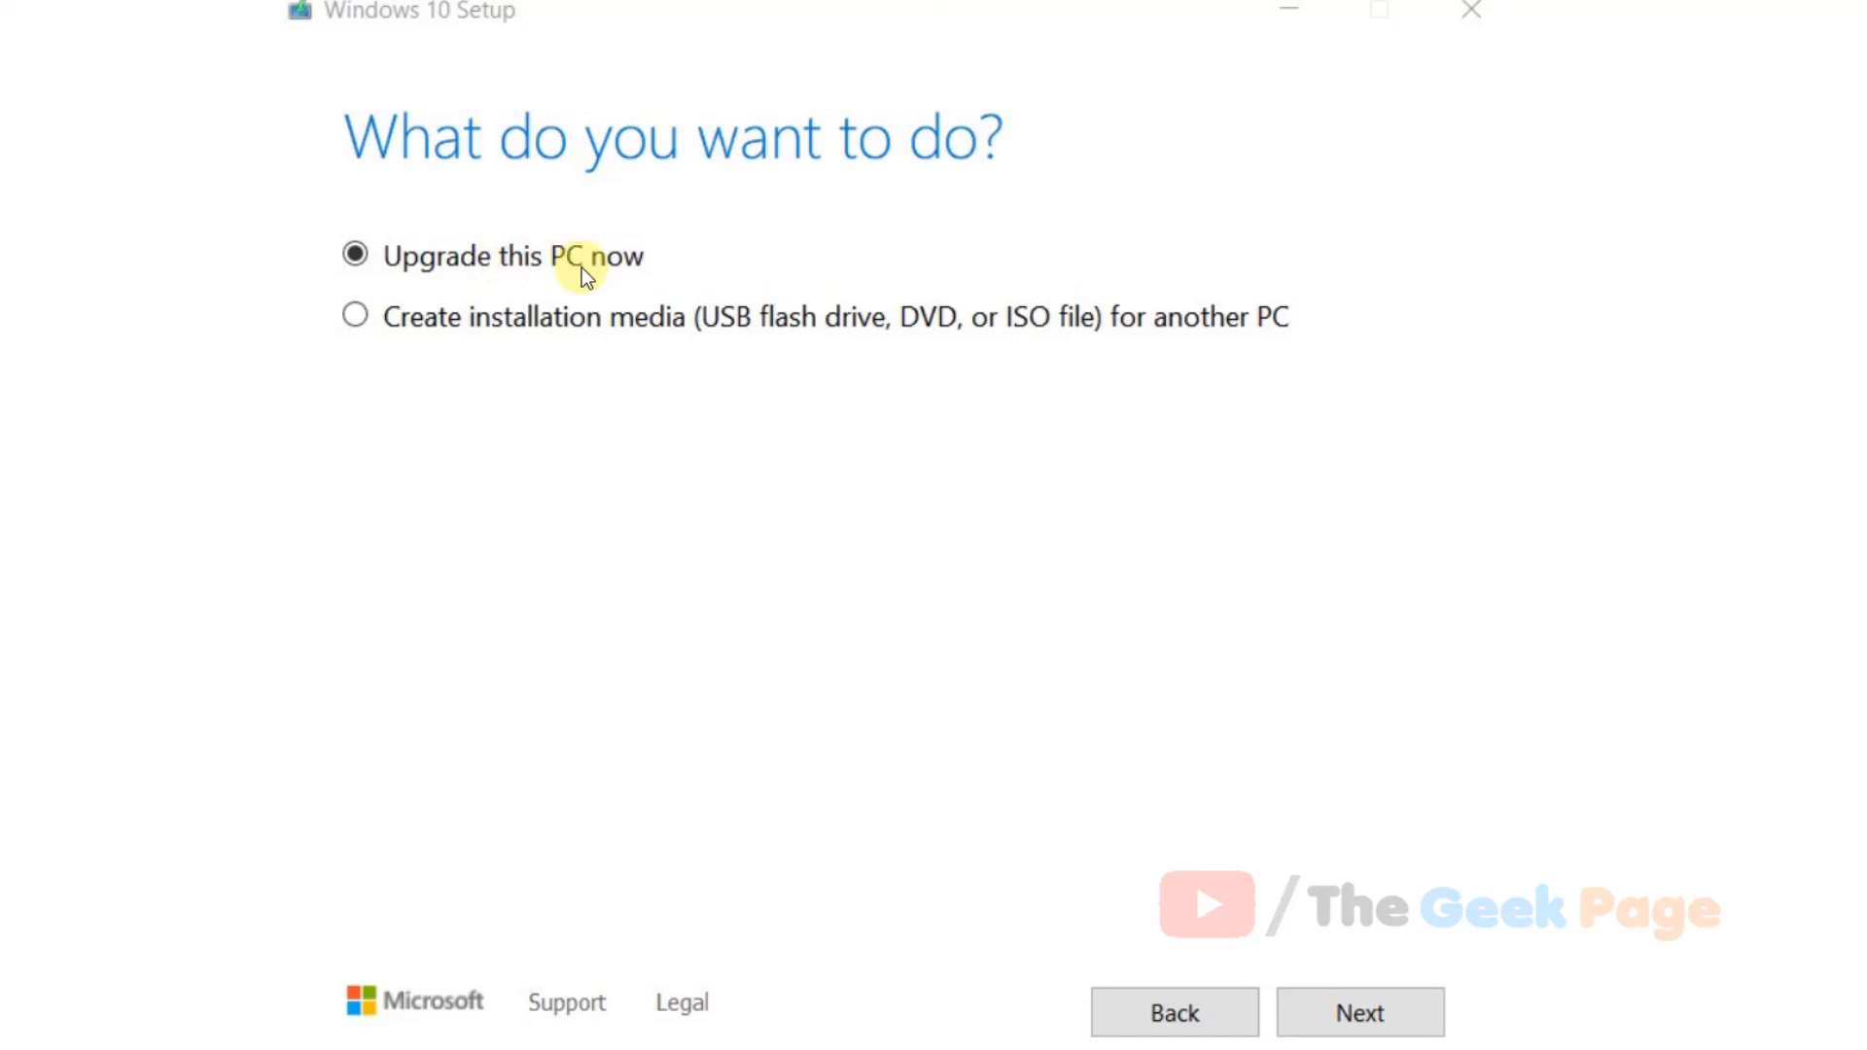
pyautogui.moveTo(415, 254)
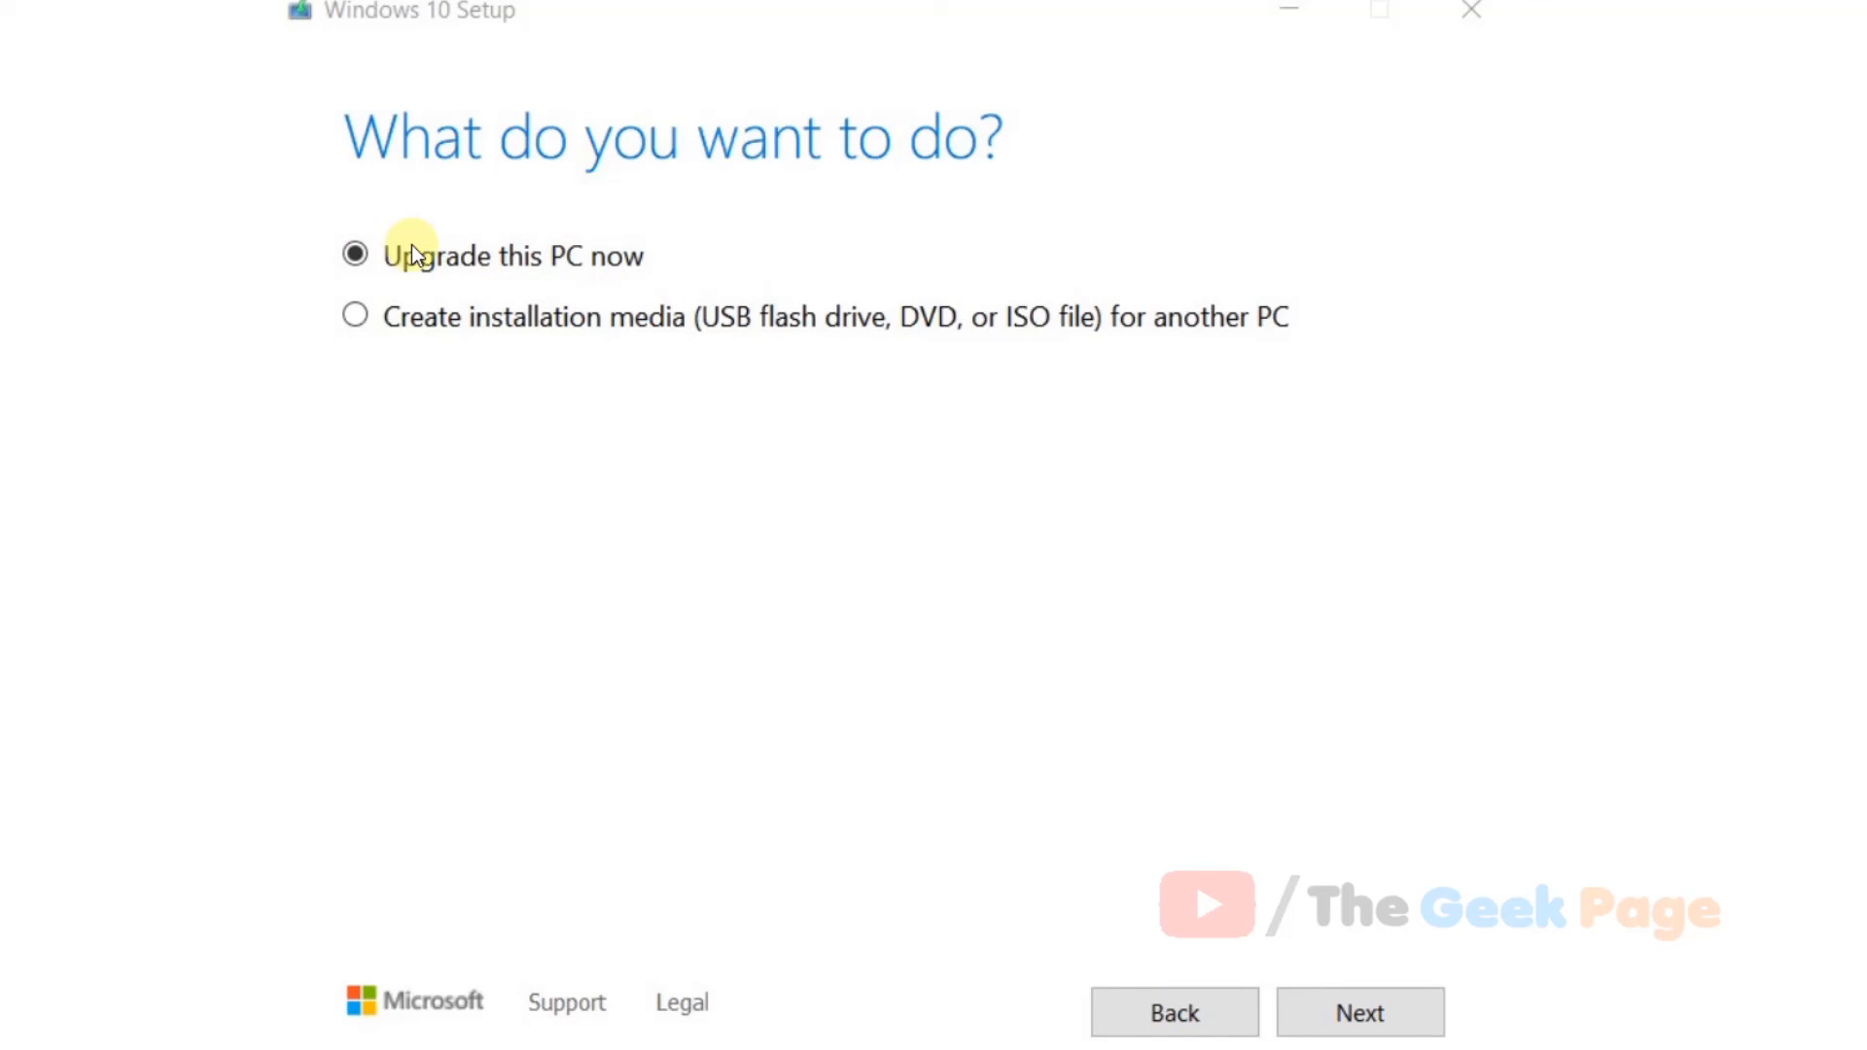
pyautogui.moveTo(1360, 1012)
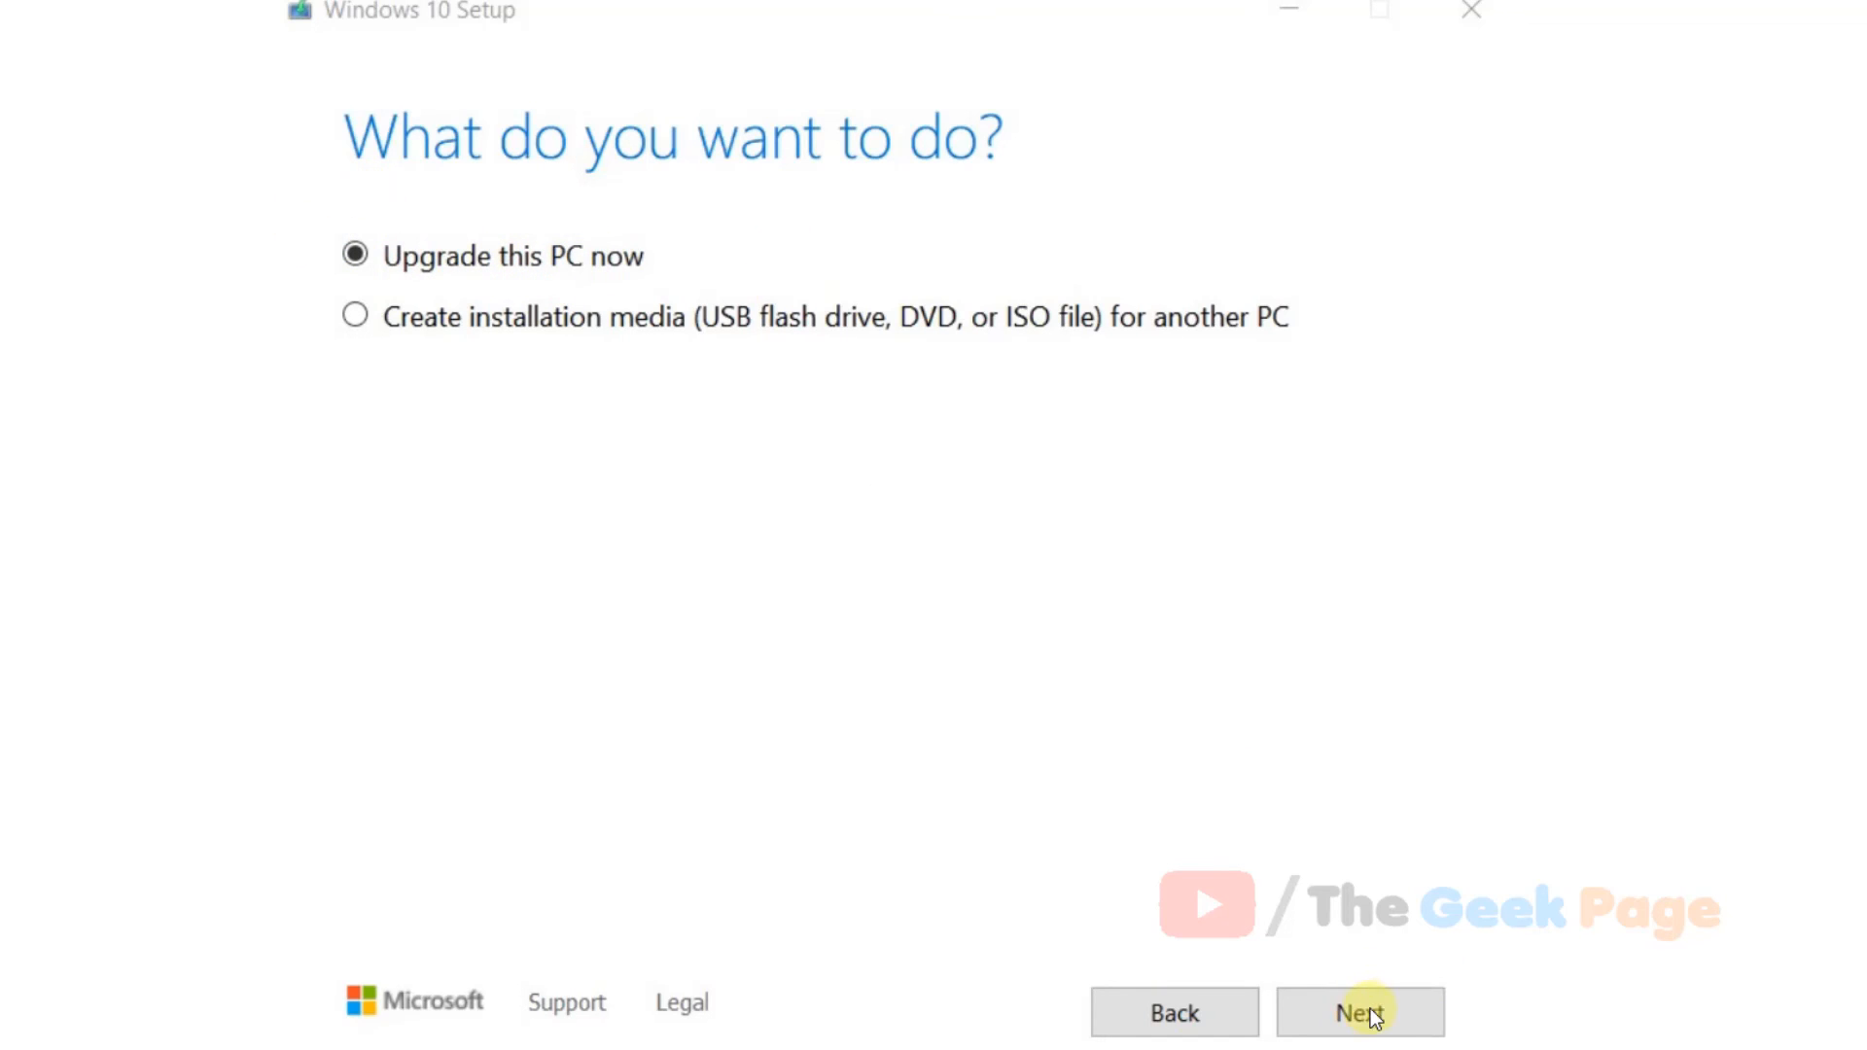
# Choose Upgrade this PC now in Windows 10 Setup and proceed
pyautogui.click(1358, 1013)
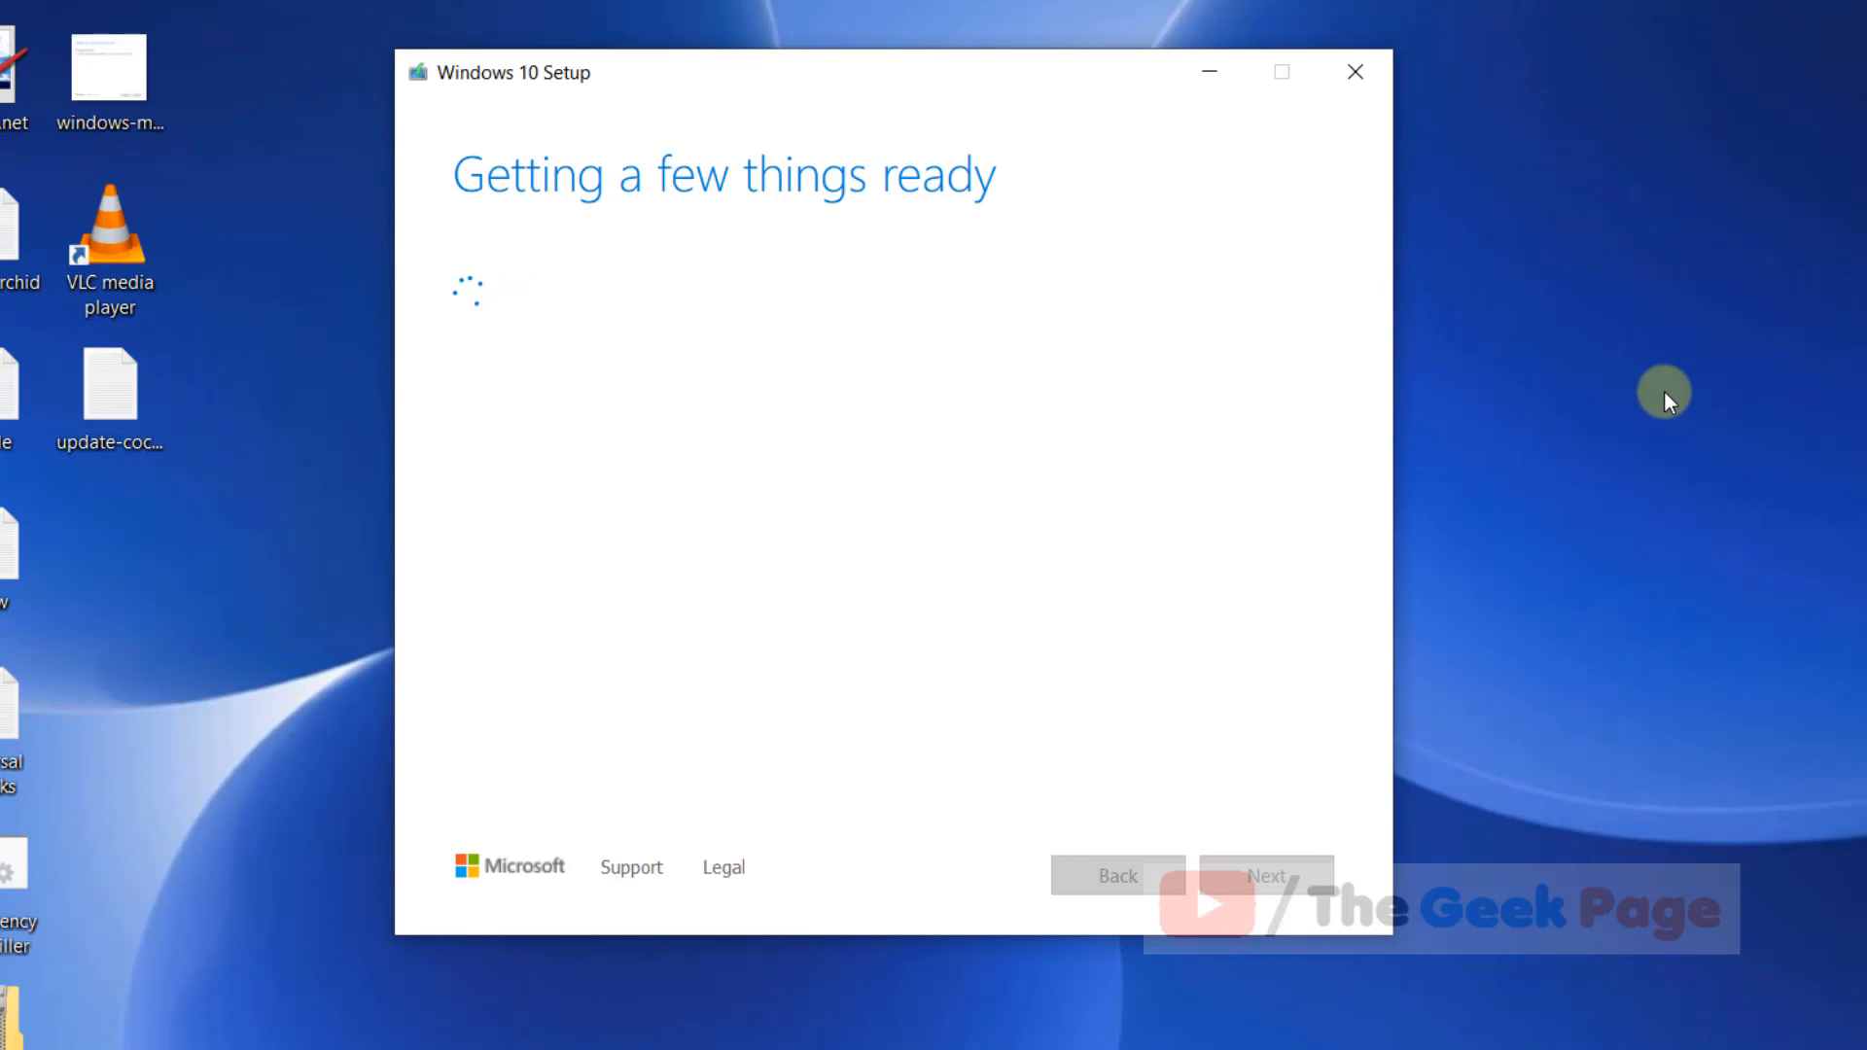
pyautogui.click(1355, 71)
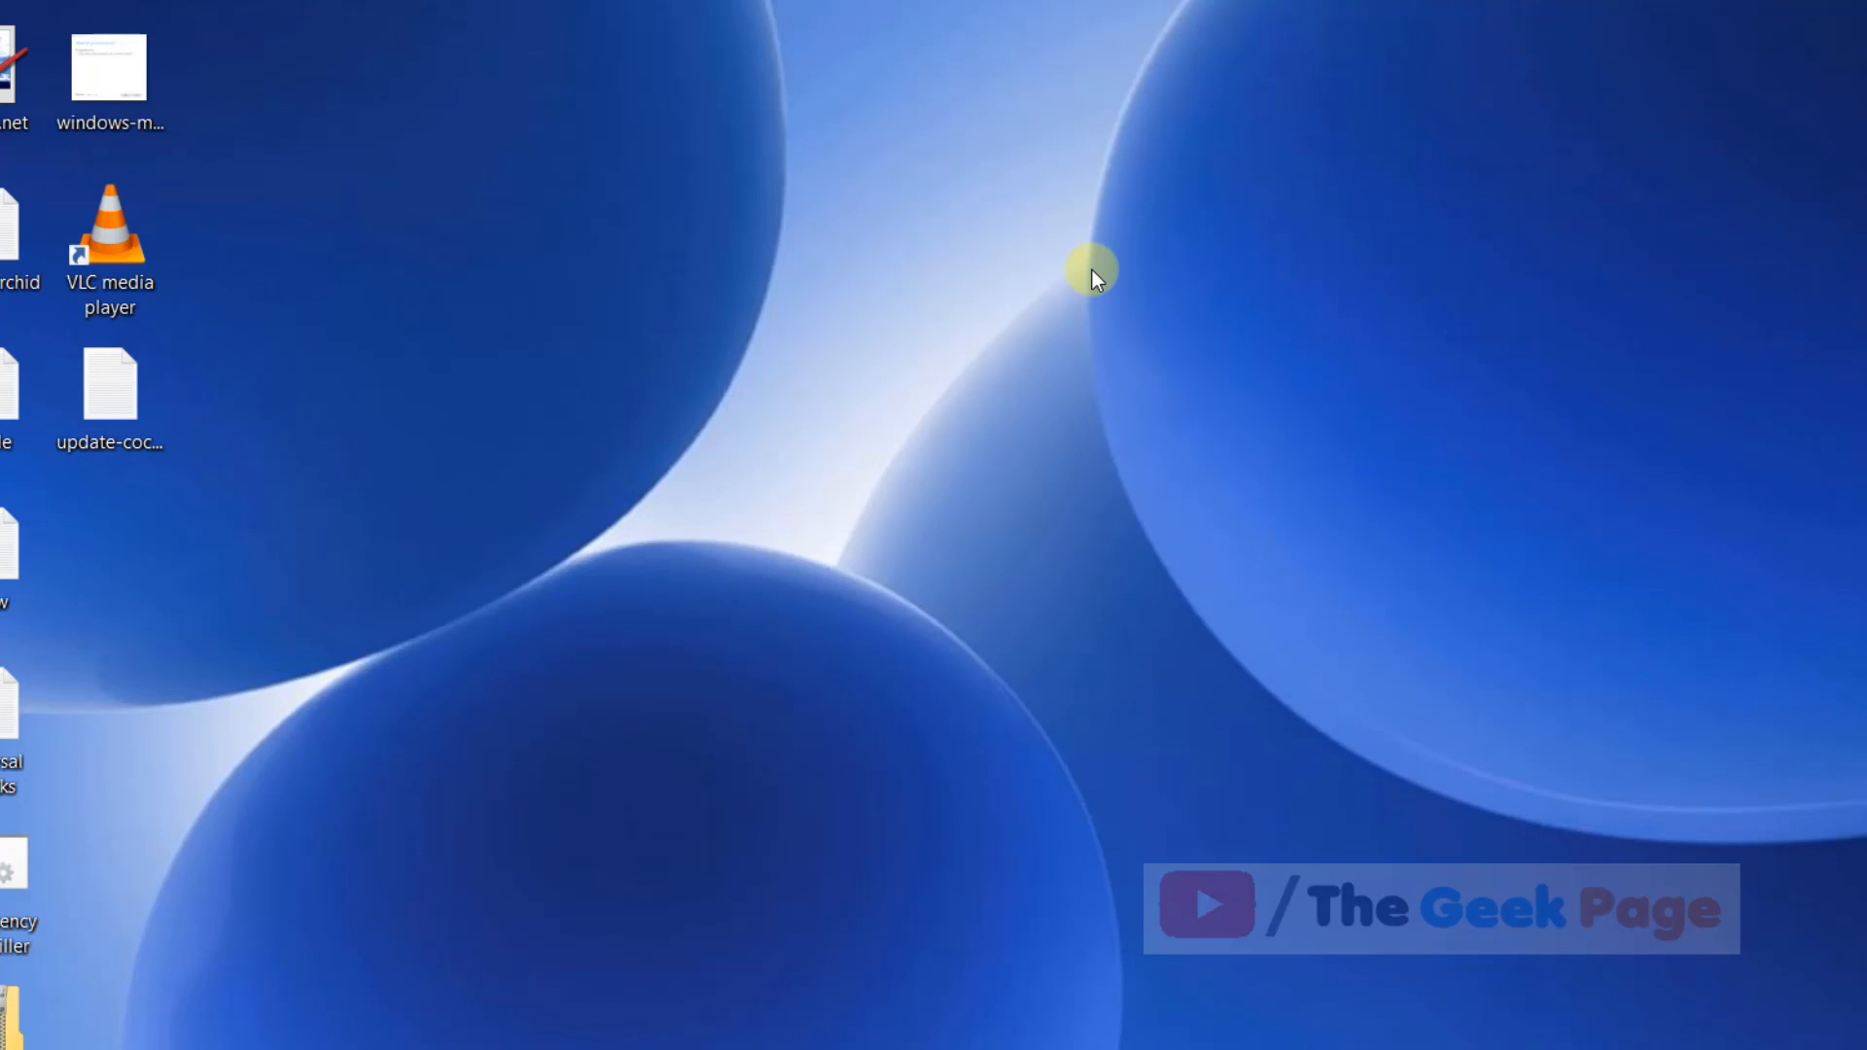